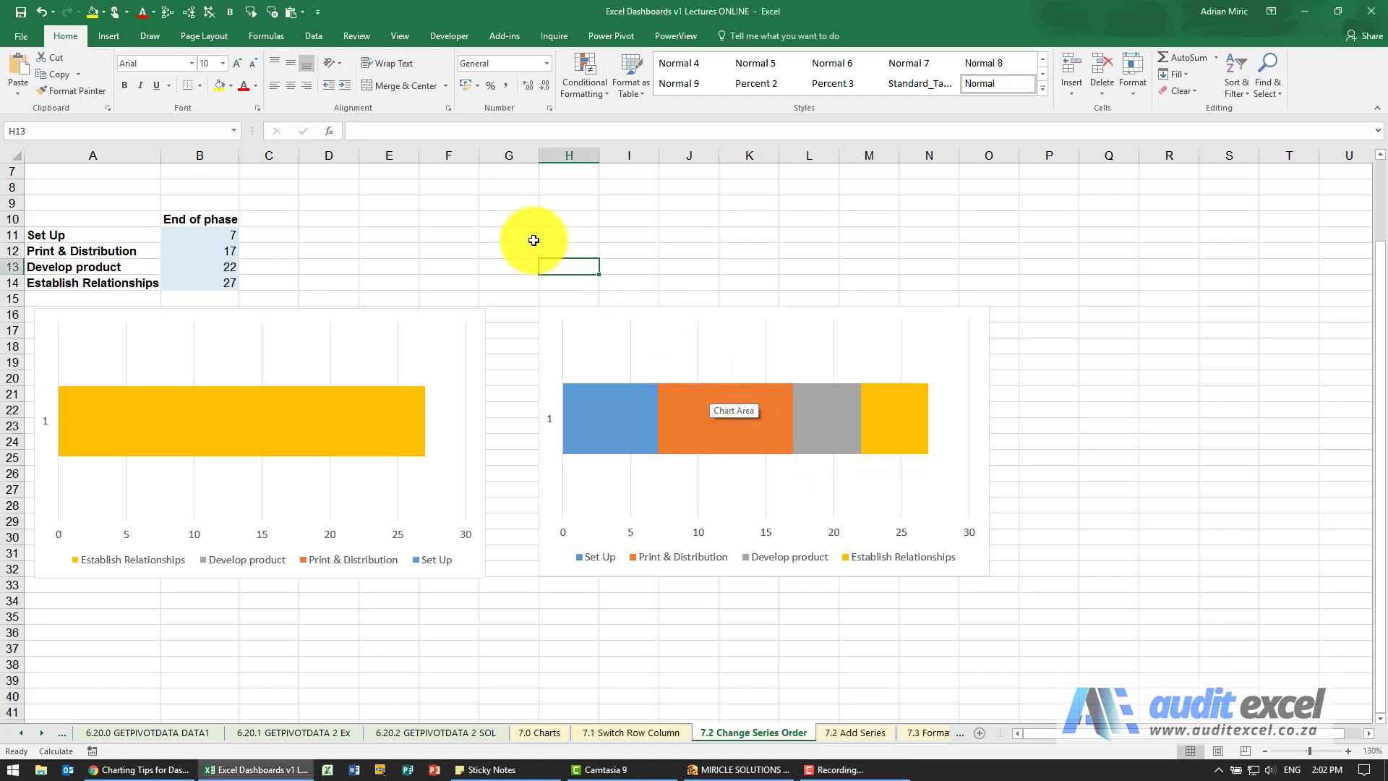
mouse_move(227, 262)
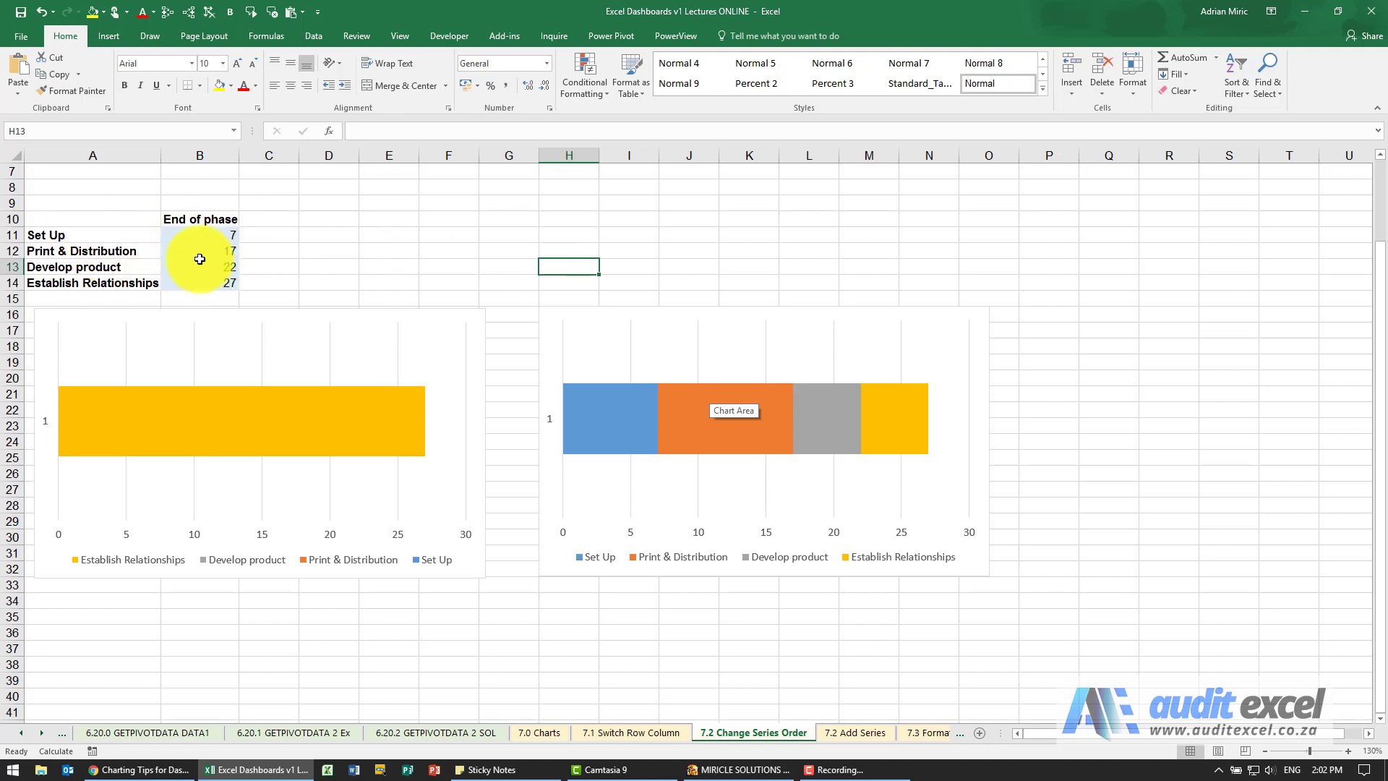
mouse_move(211, 236)
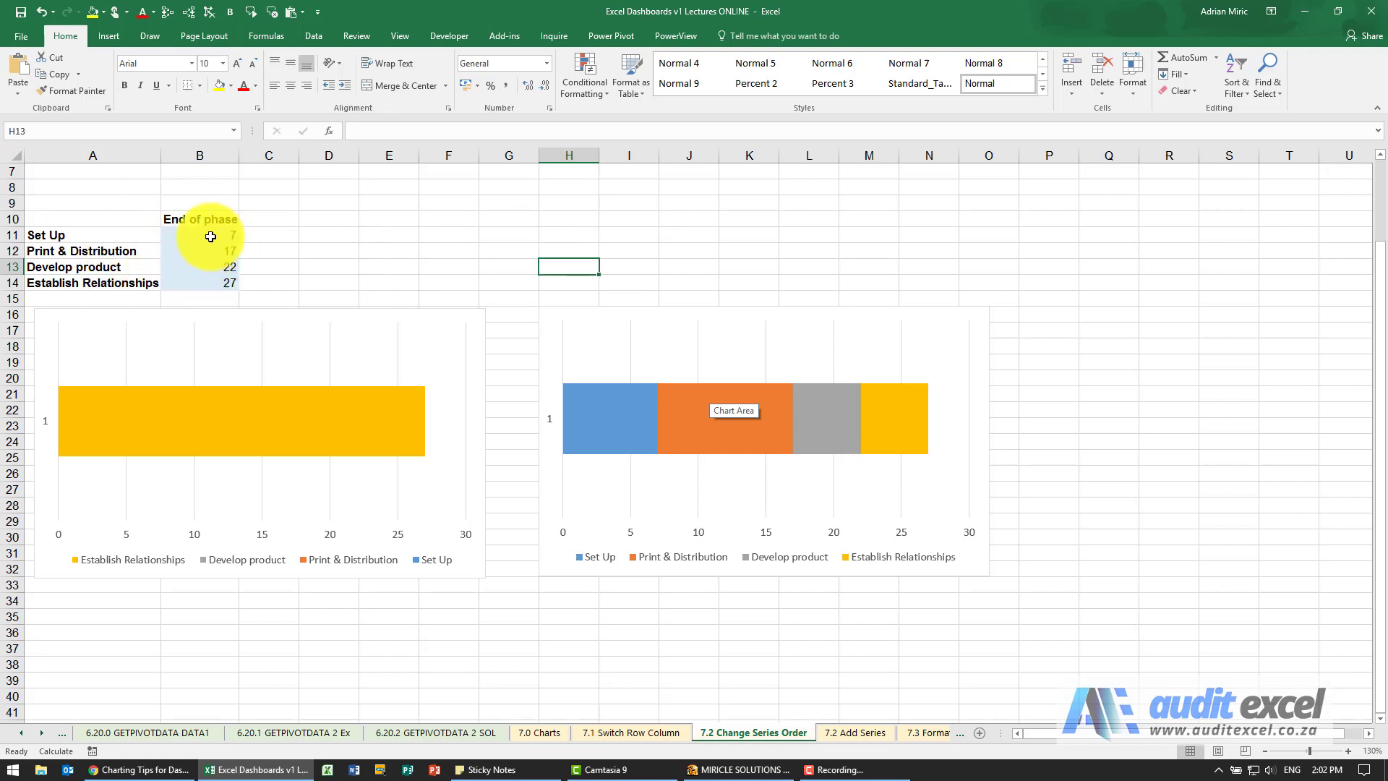
Insert a clustered bar chart of the phase table and switch rows/columns so each phase is its own series
left_click(200, 234)
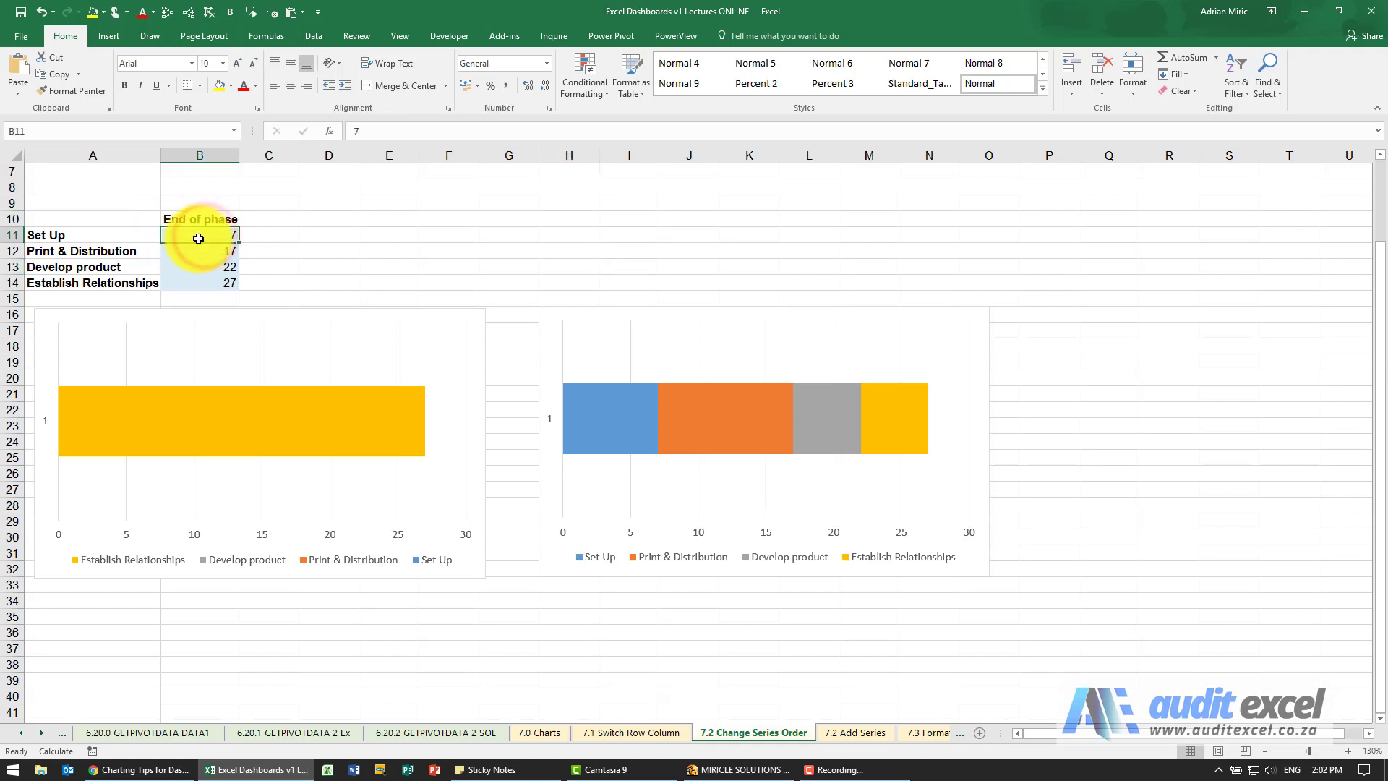
mouse_move(164, 255)
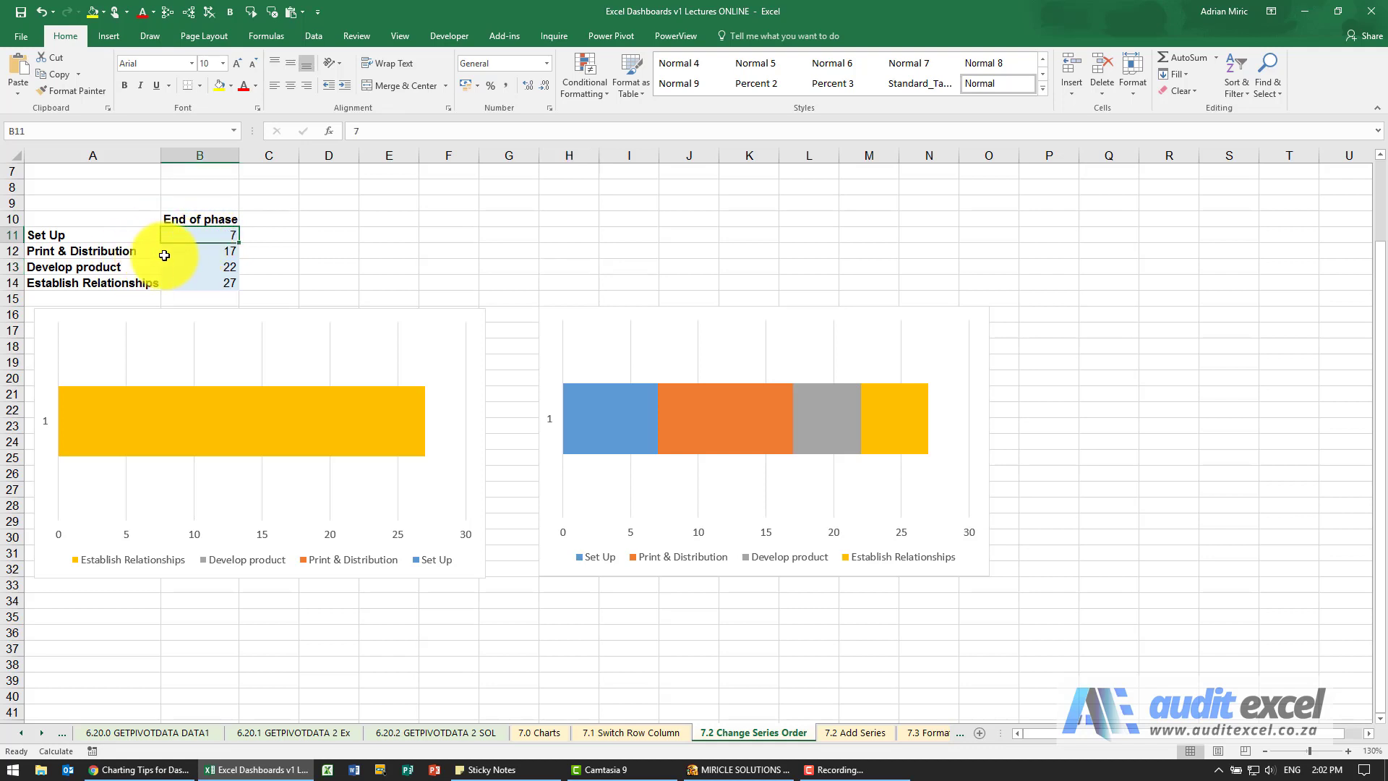
left_click(198, 251)
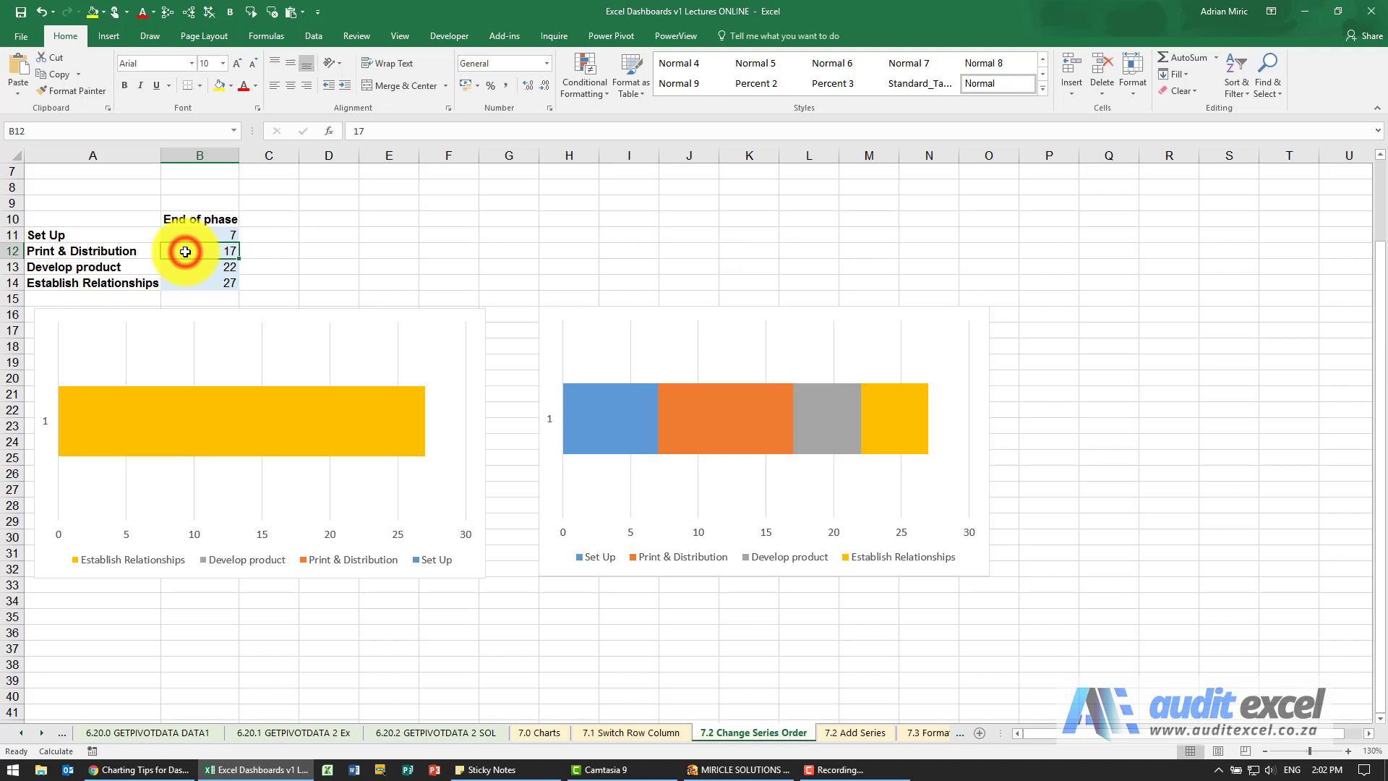
mouse_move(627, 420)
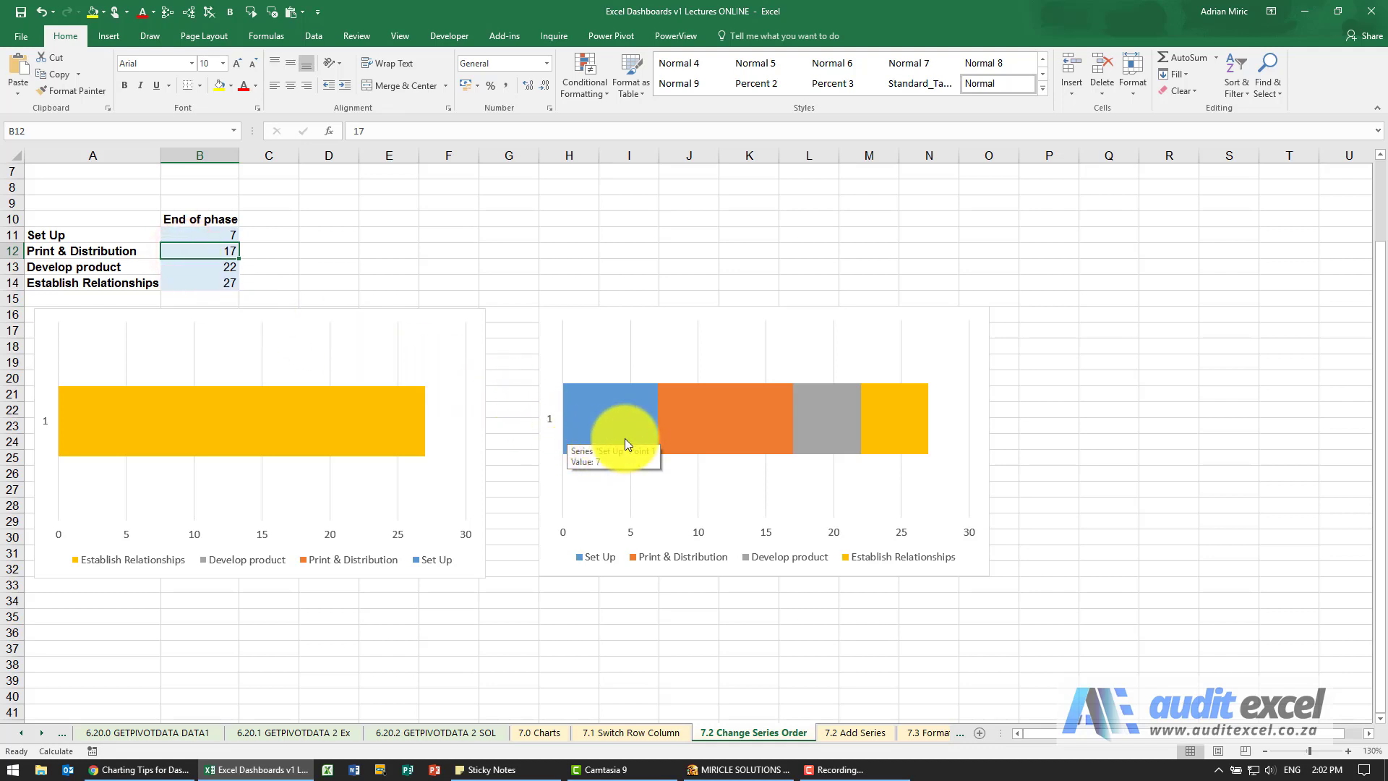
mouse_move(647, 428)
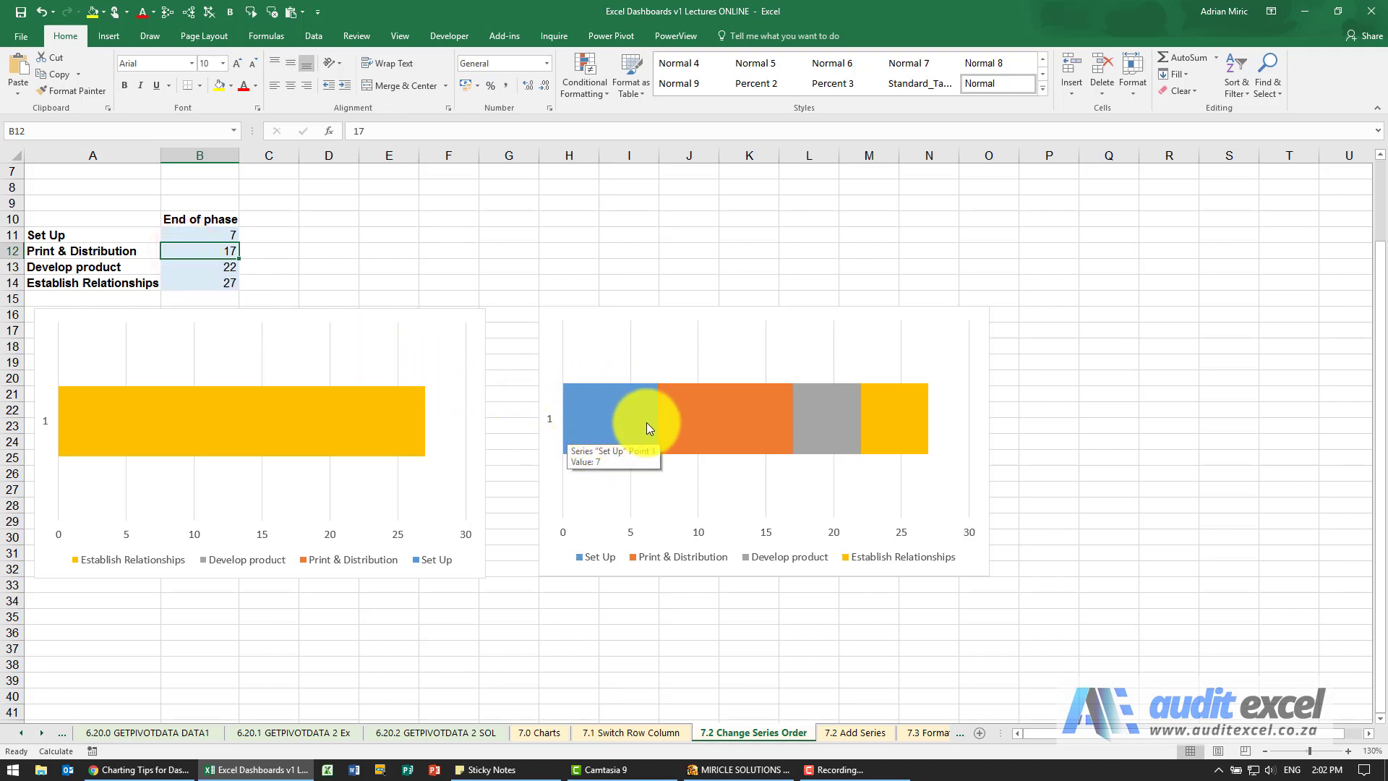
mouse_move(691, 421)
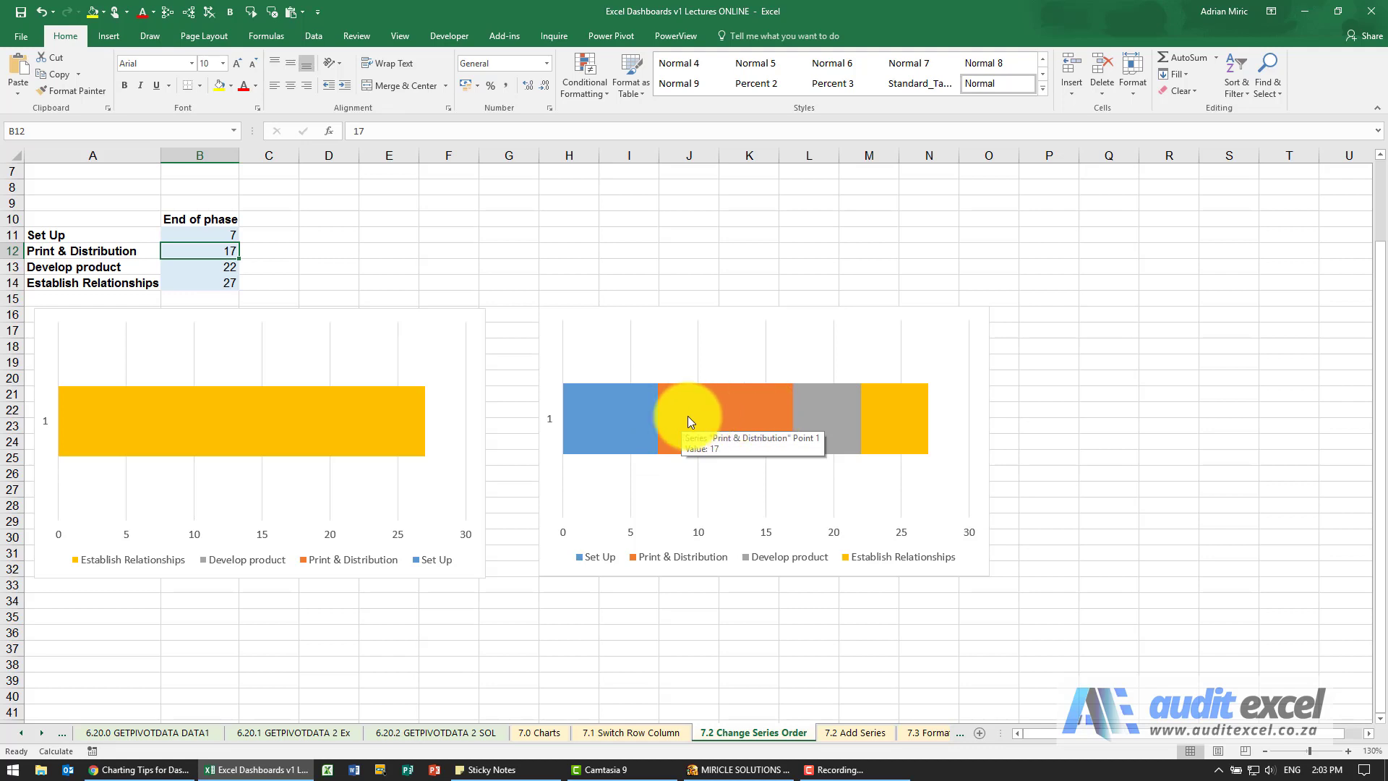
mouse_move(730, 413)
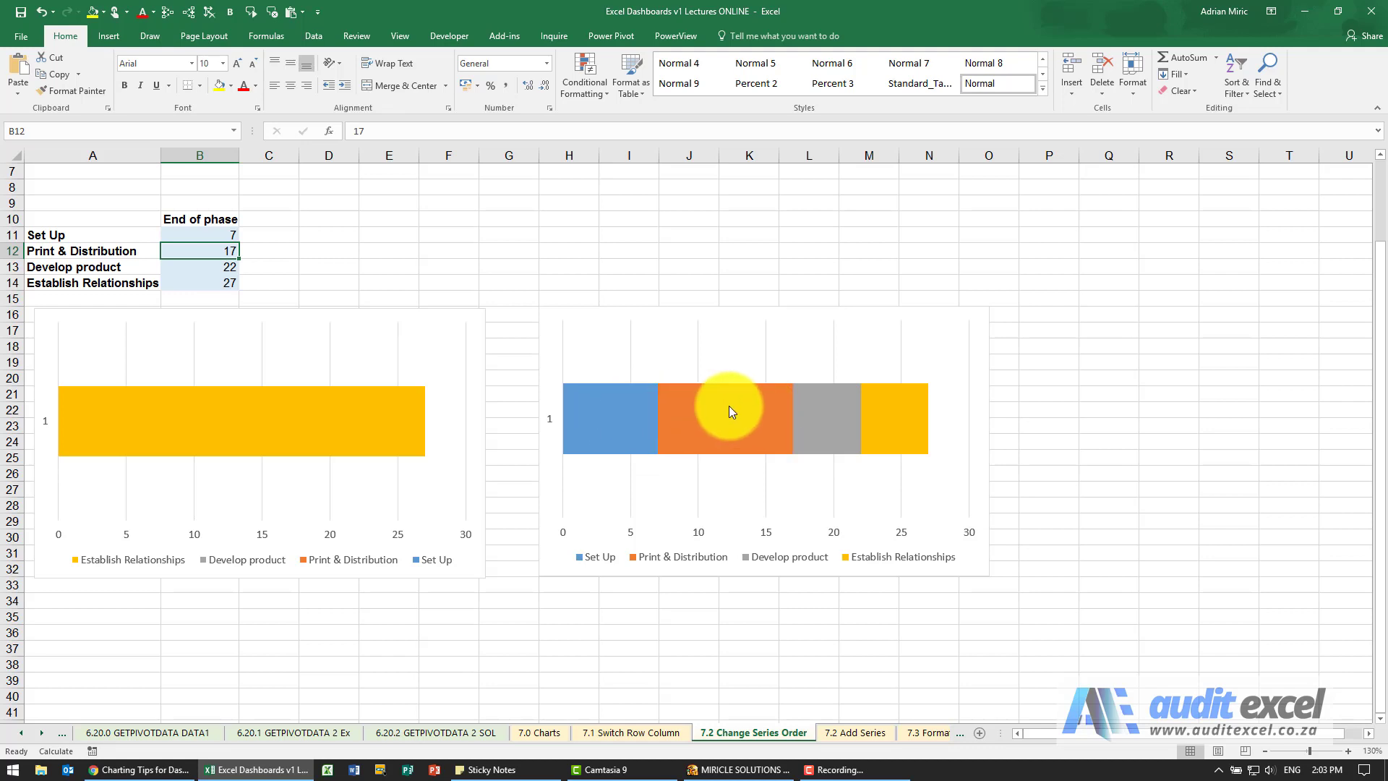
mouse_move(142, 219)
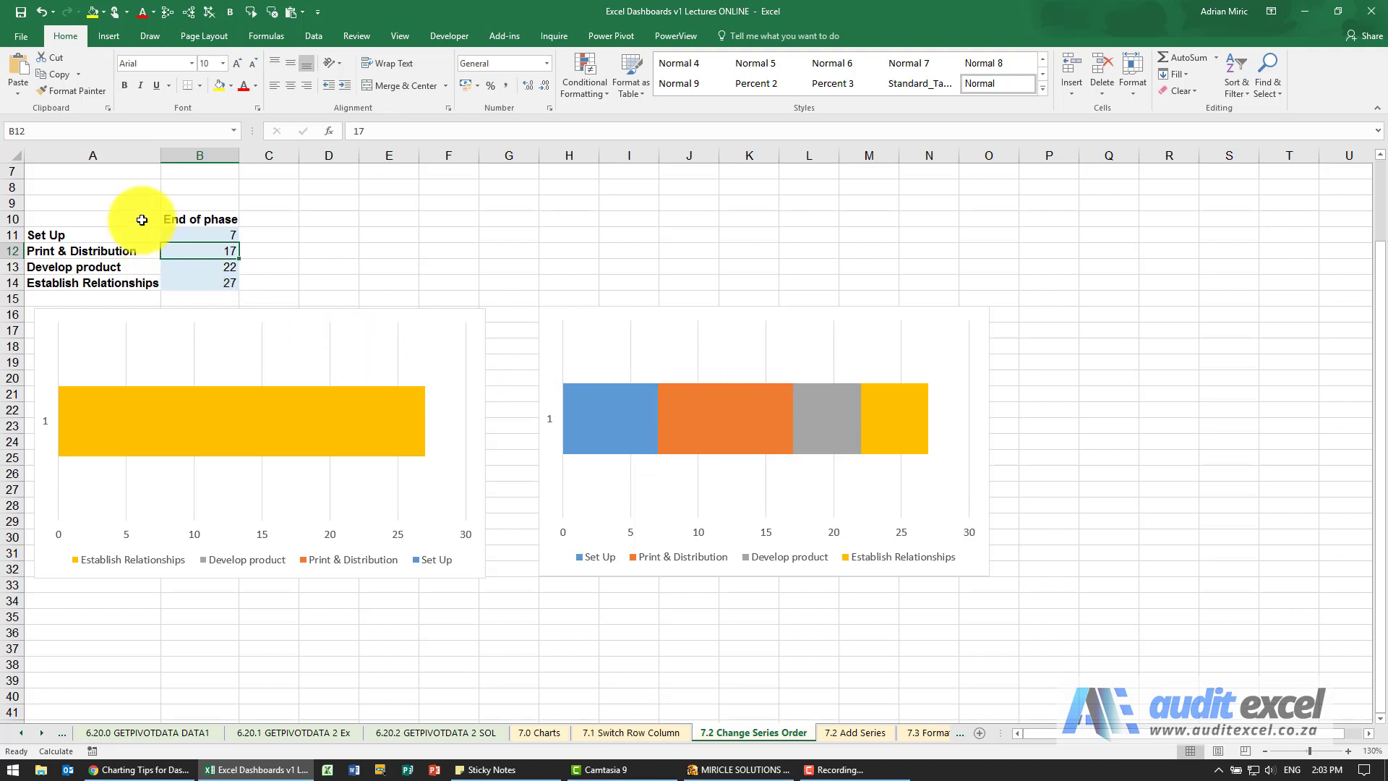
left_click(109, 34)
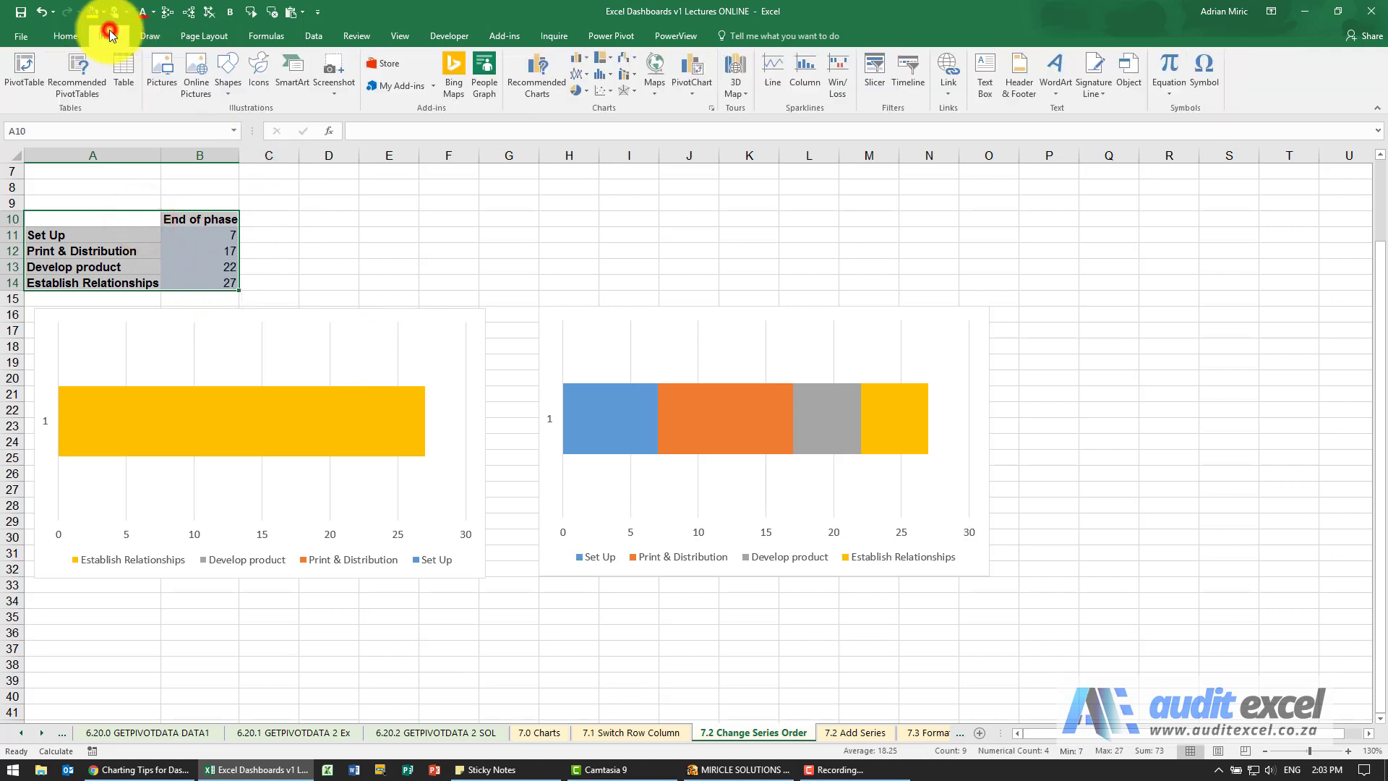
left_click(582, 67)
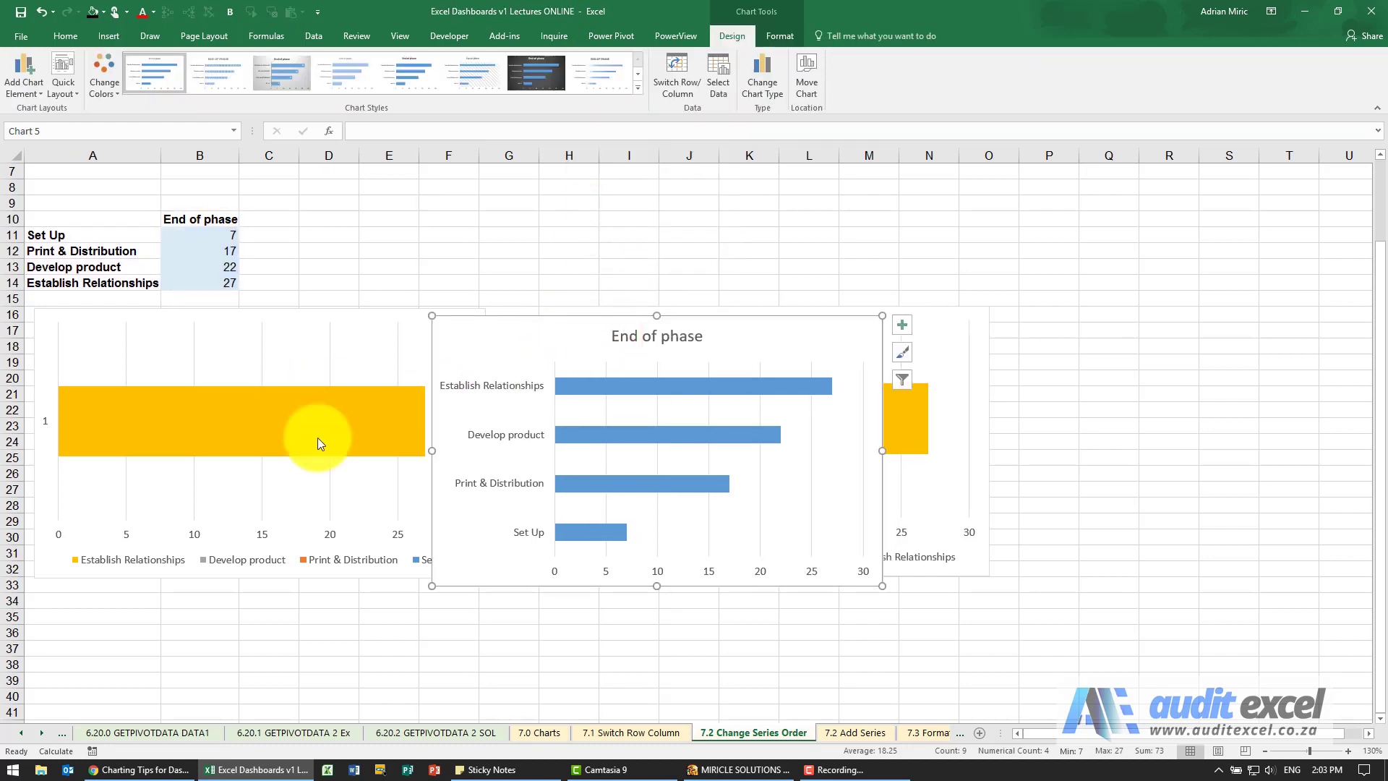
mouse_move(675, 73)
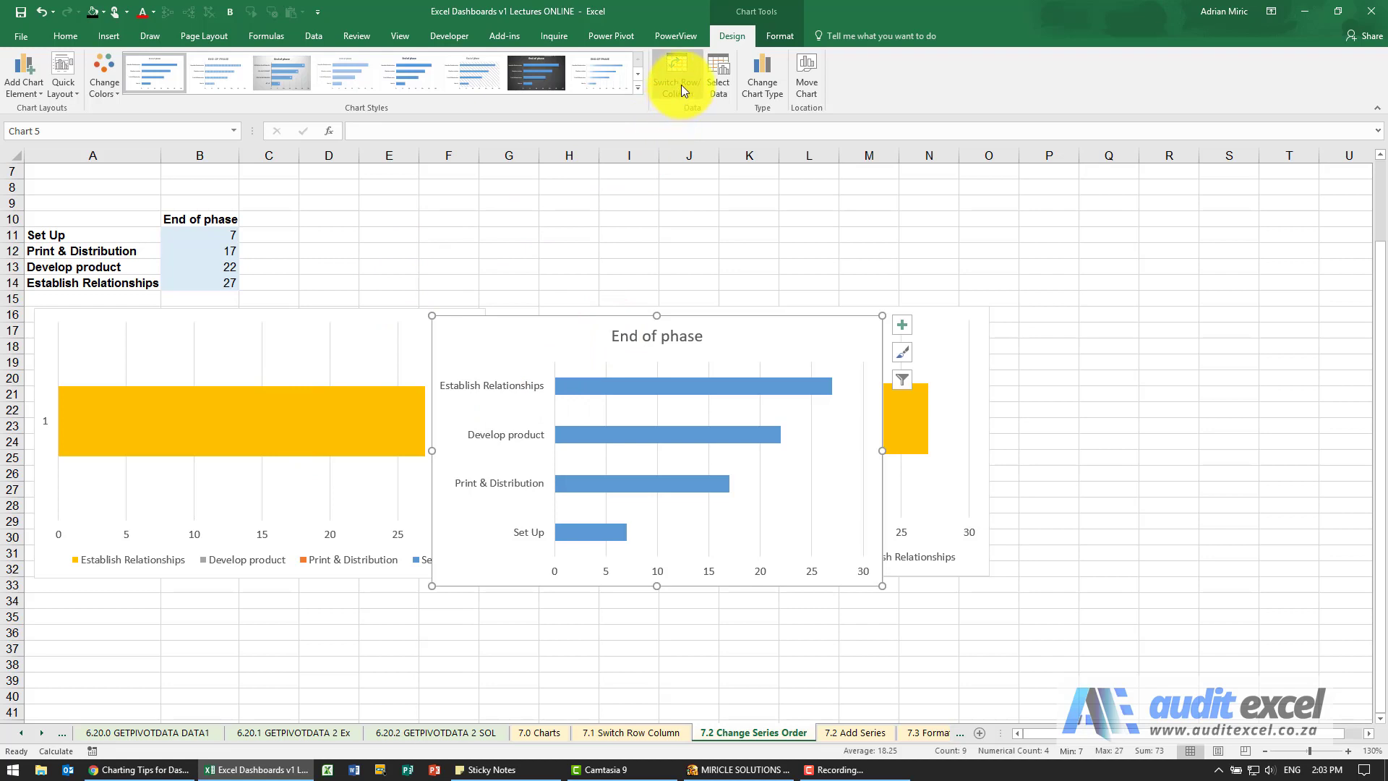
left_click(675, 75)
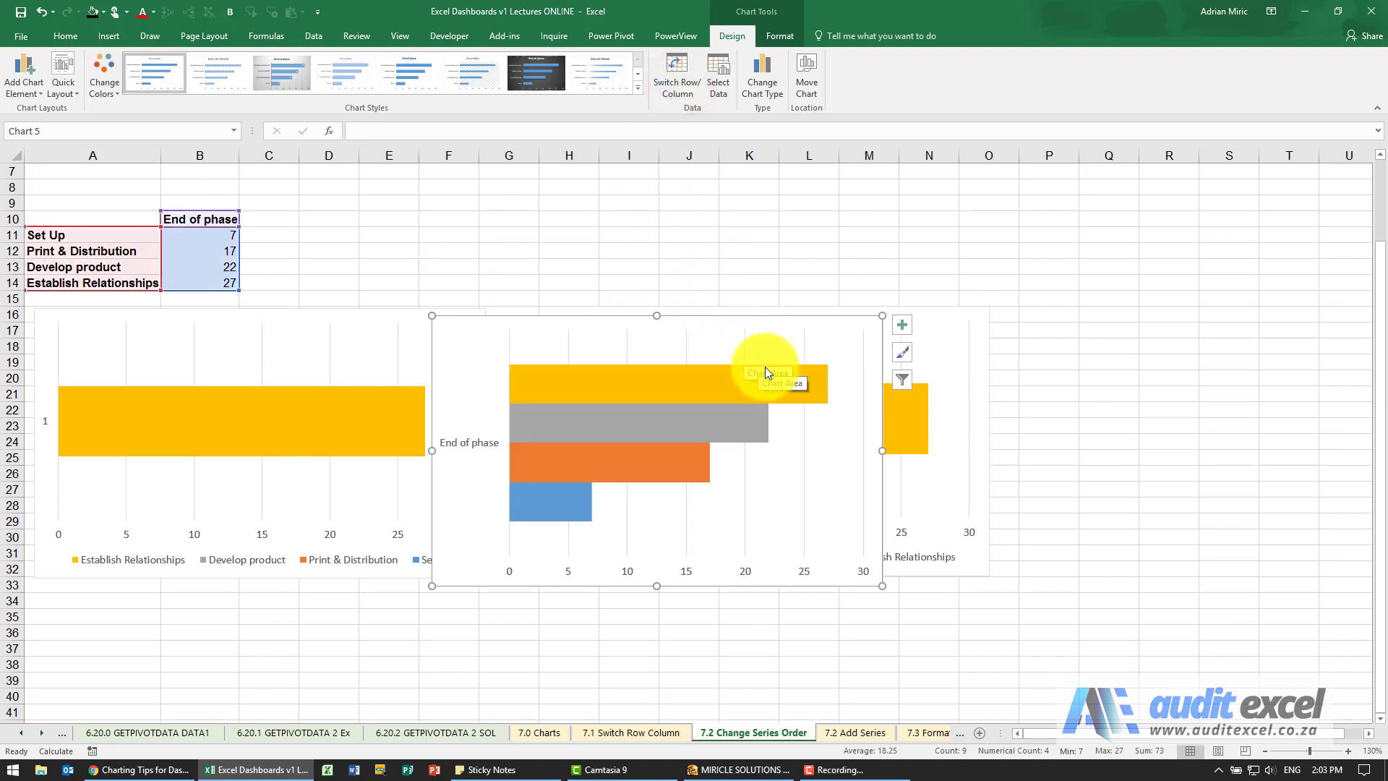
mouse_move(567, 412)
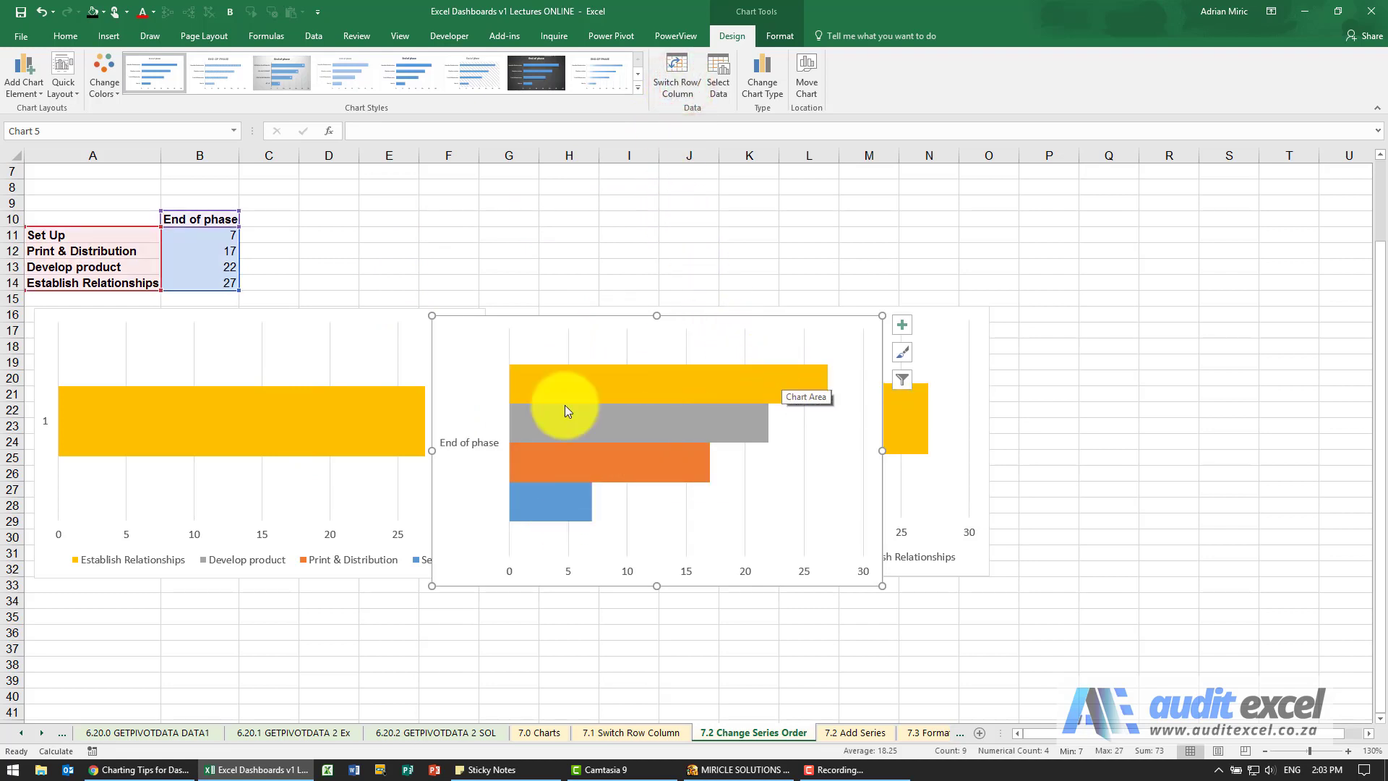
mouse_move(483, 329)
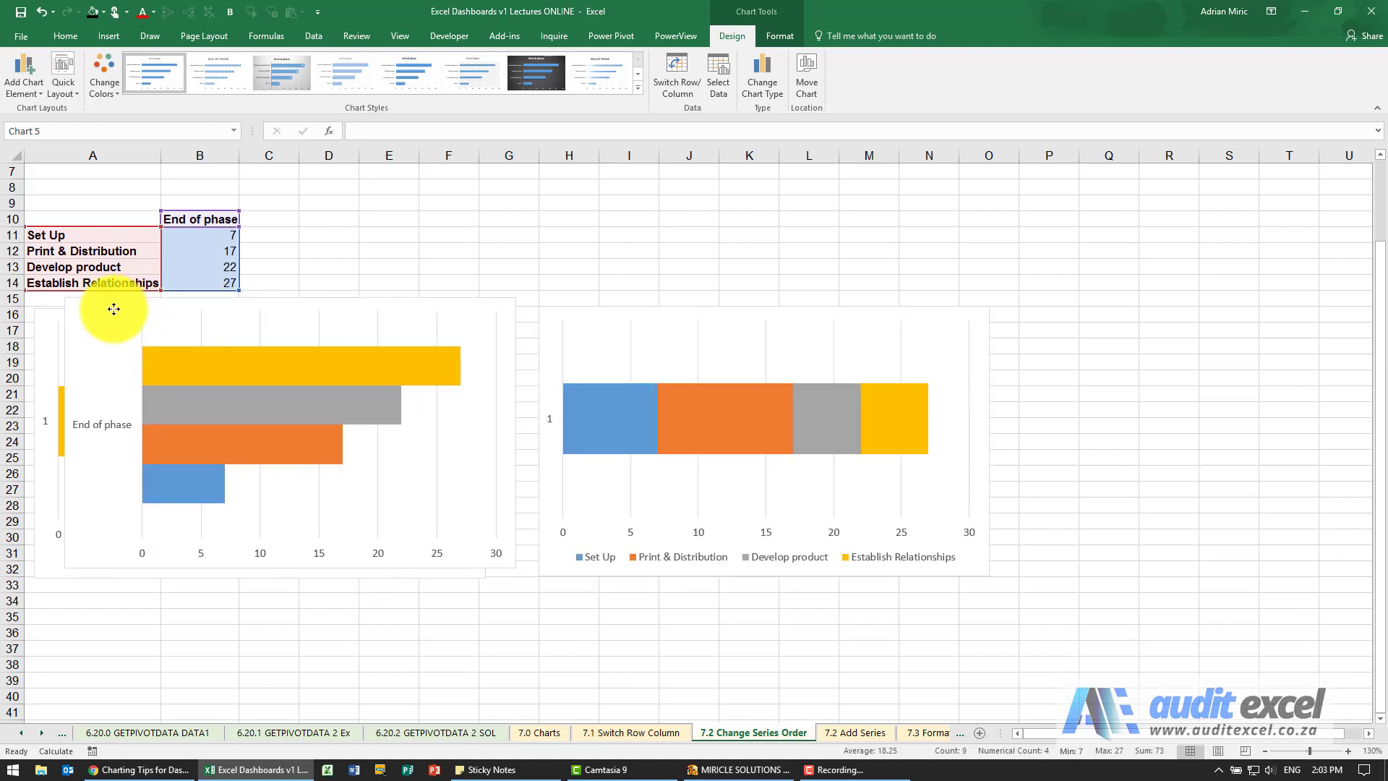
Set Series Overlap to 100% so the four phase bars fully overlap, leaving Establish Relationships on top
left_click(218, 446)
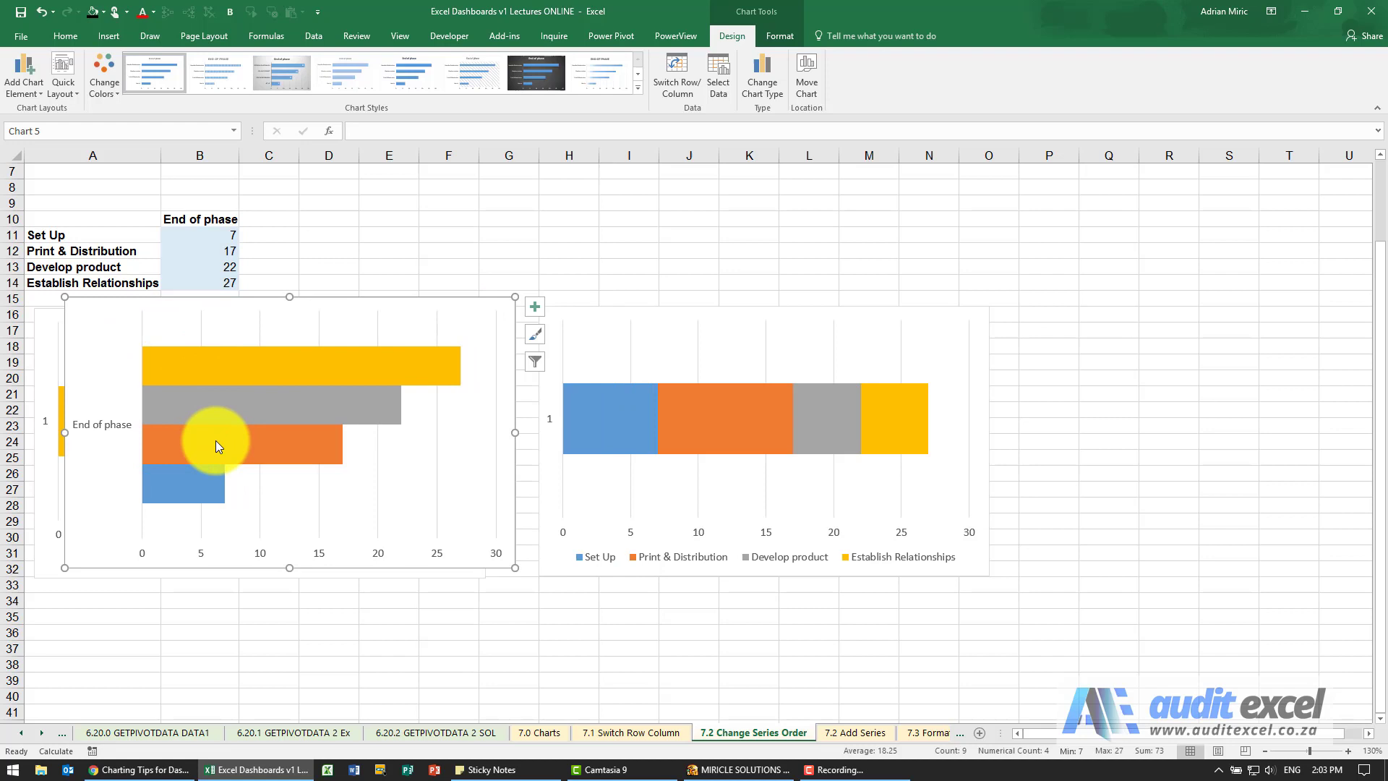
right_click(217, 447)
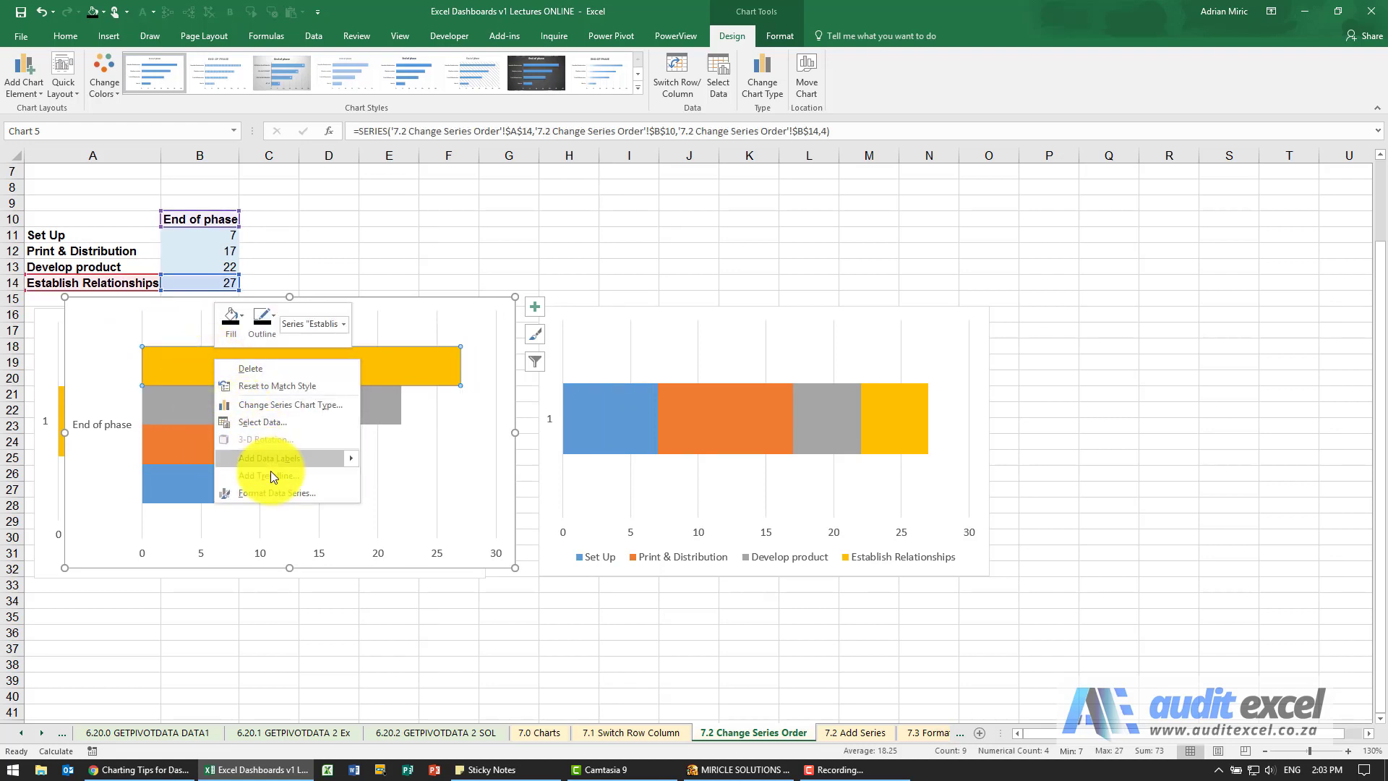
left_click(278, 491)
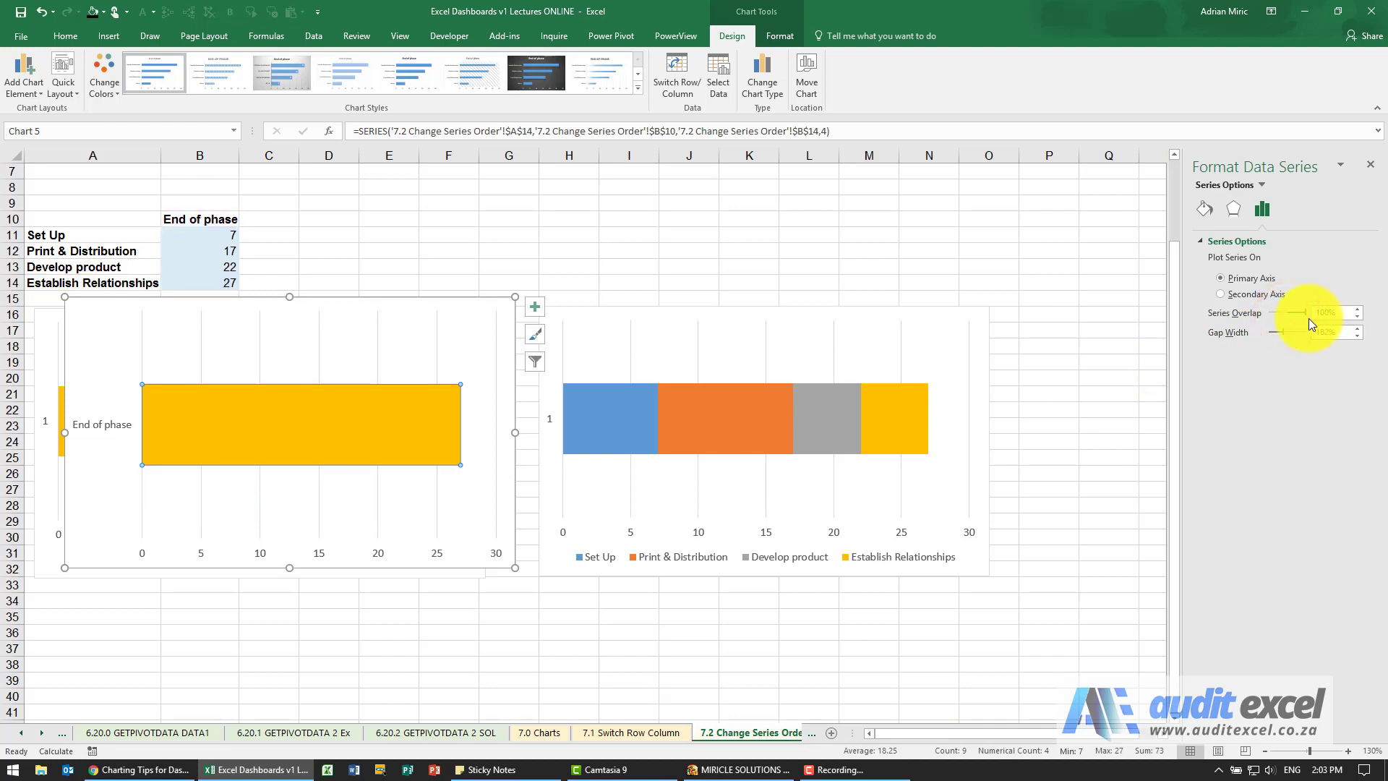
left_click(509, 235)
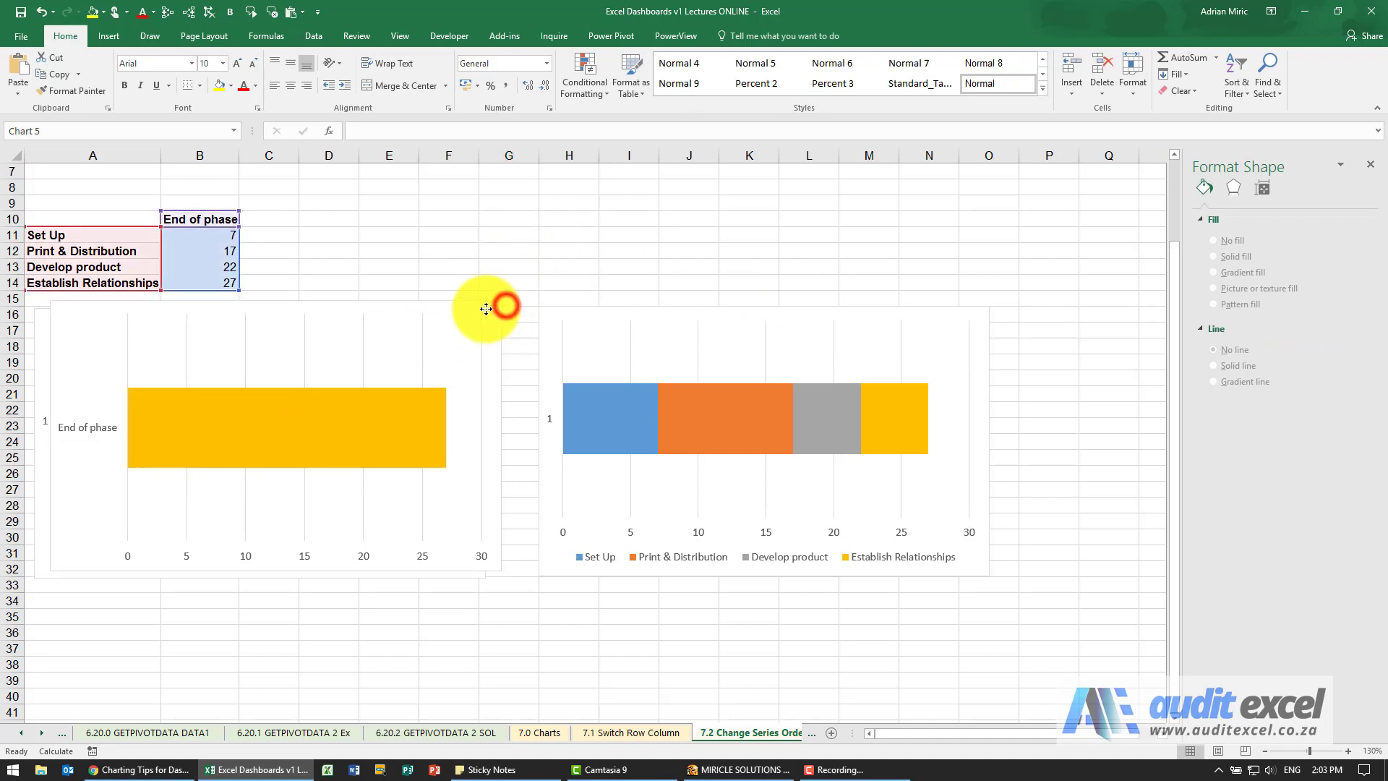
left_click(284, 427)
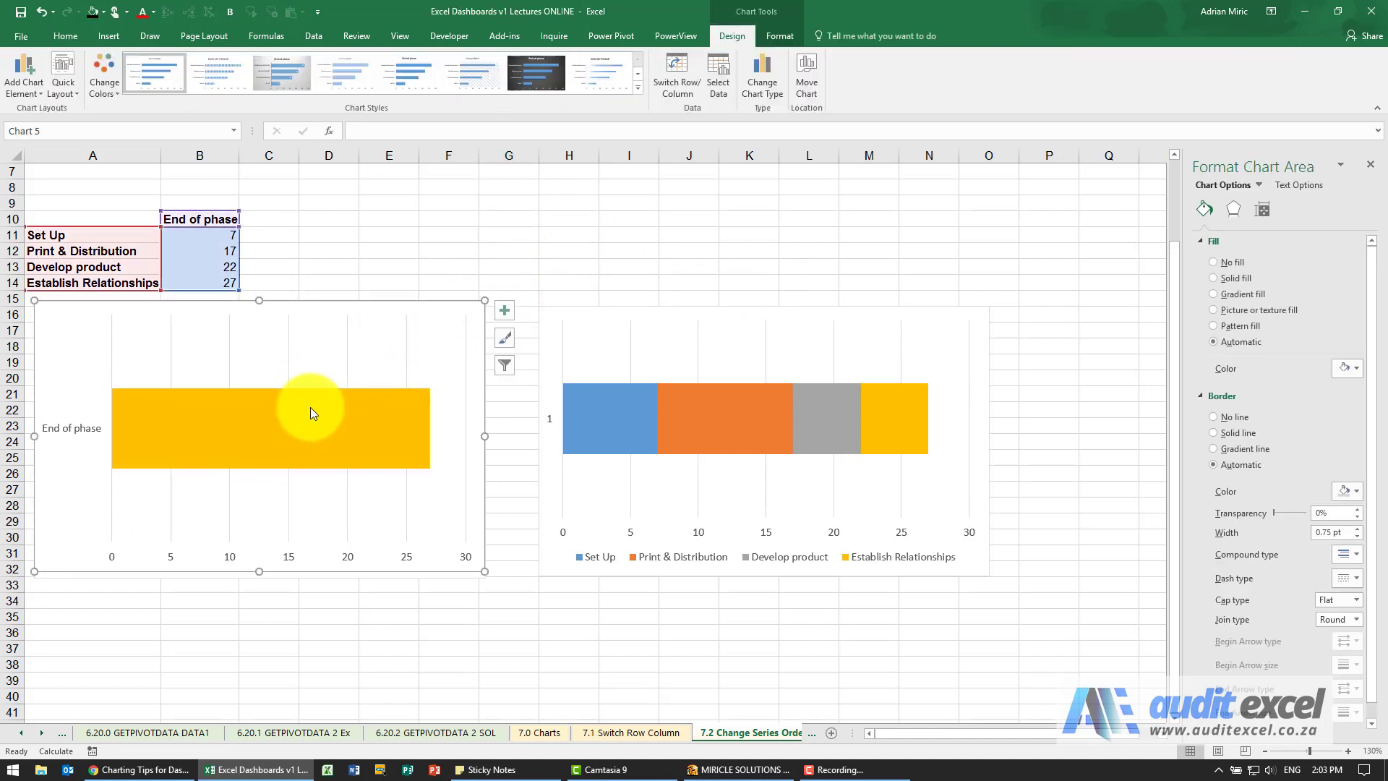
mouse_move(367, 417)
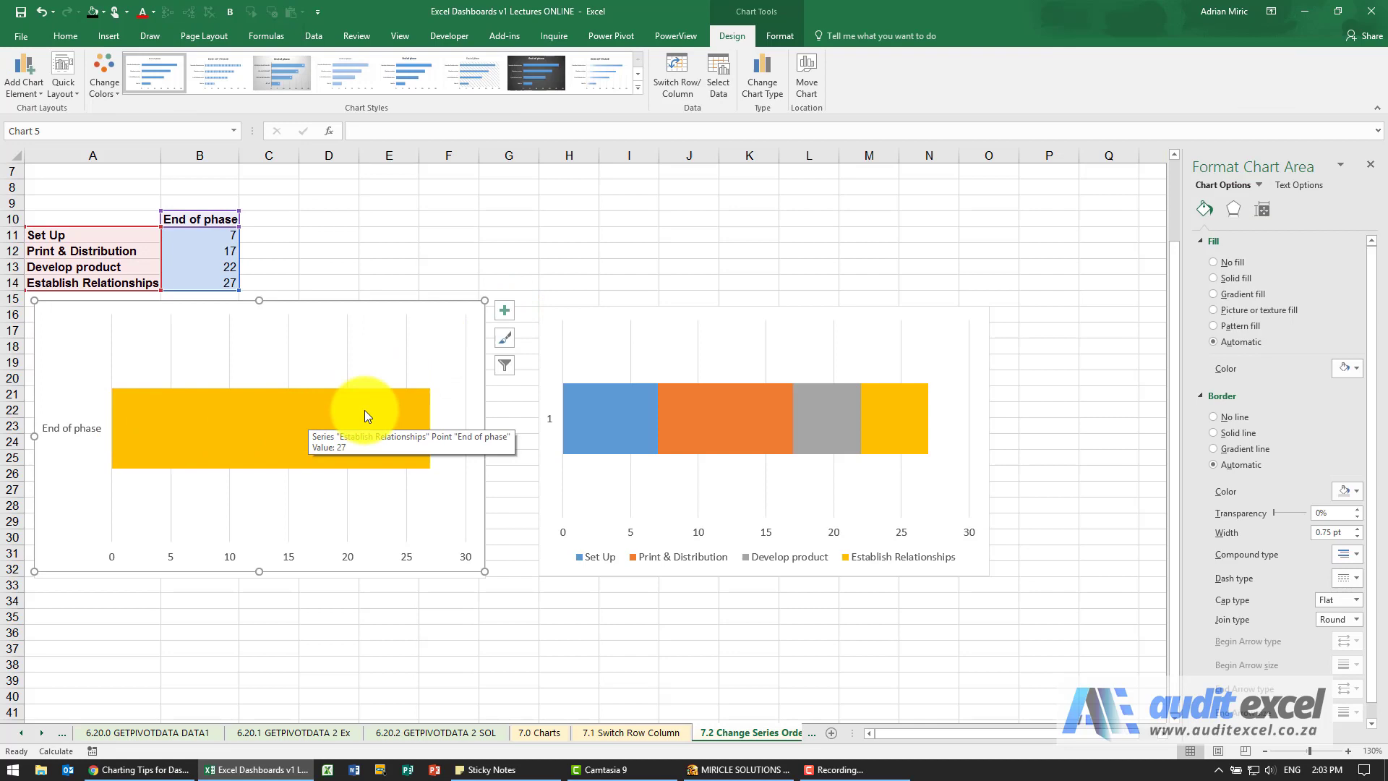
left_click(24, 75)
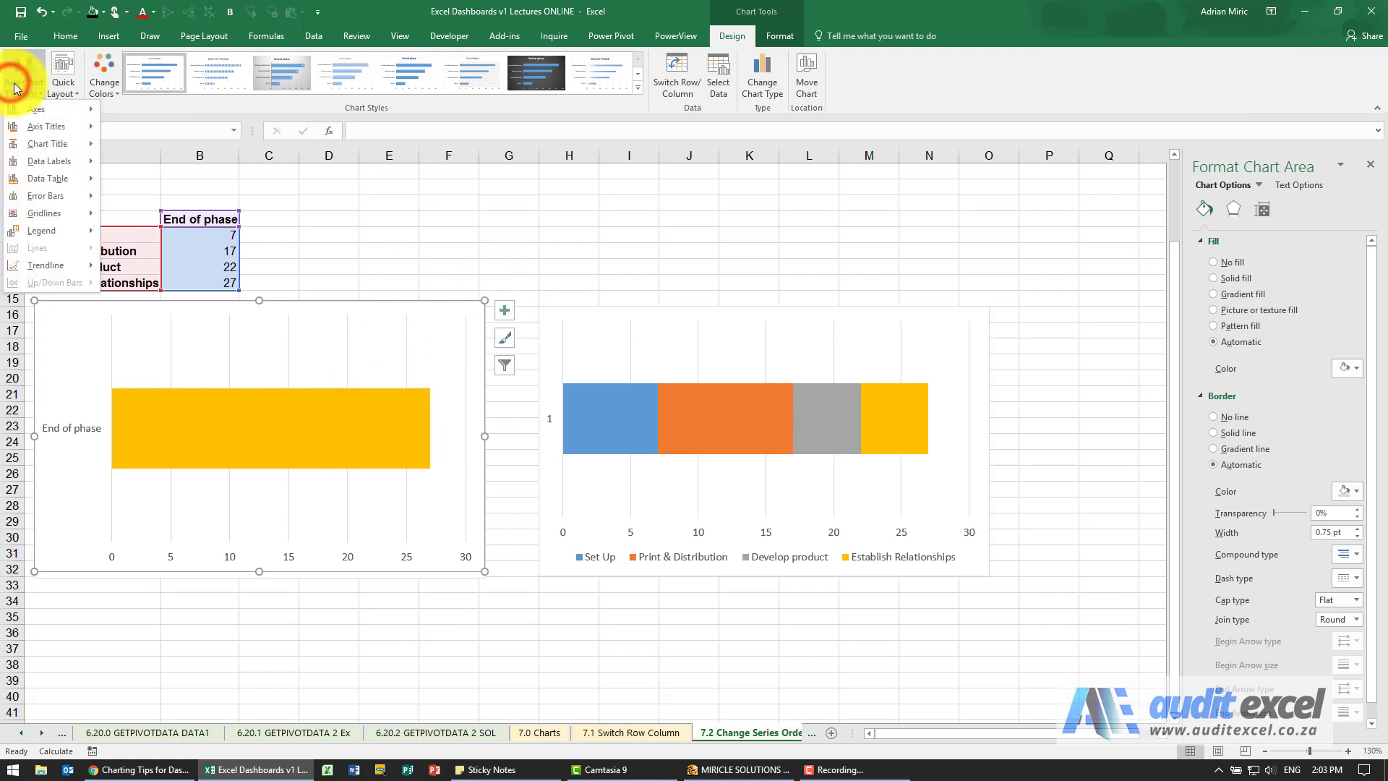
left_click(46, 161)
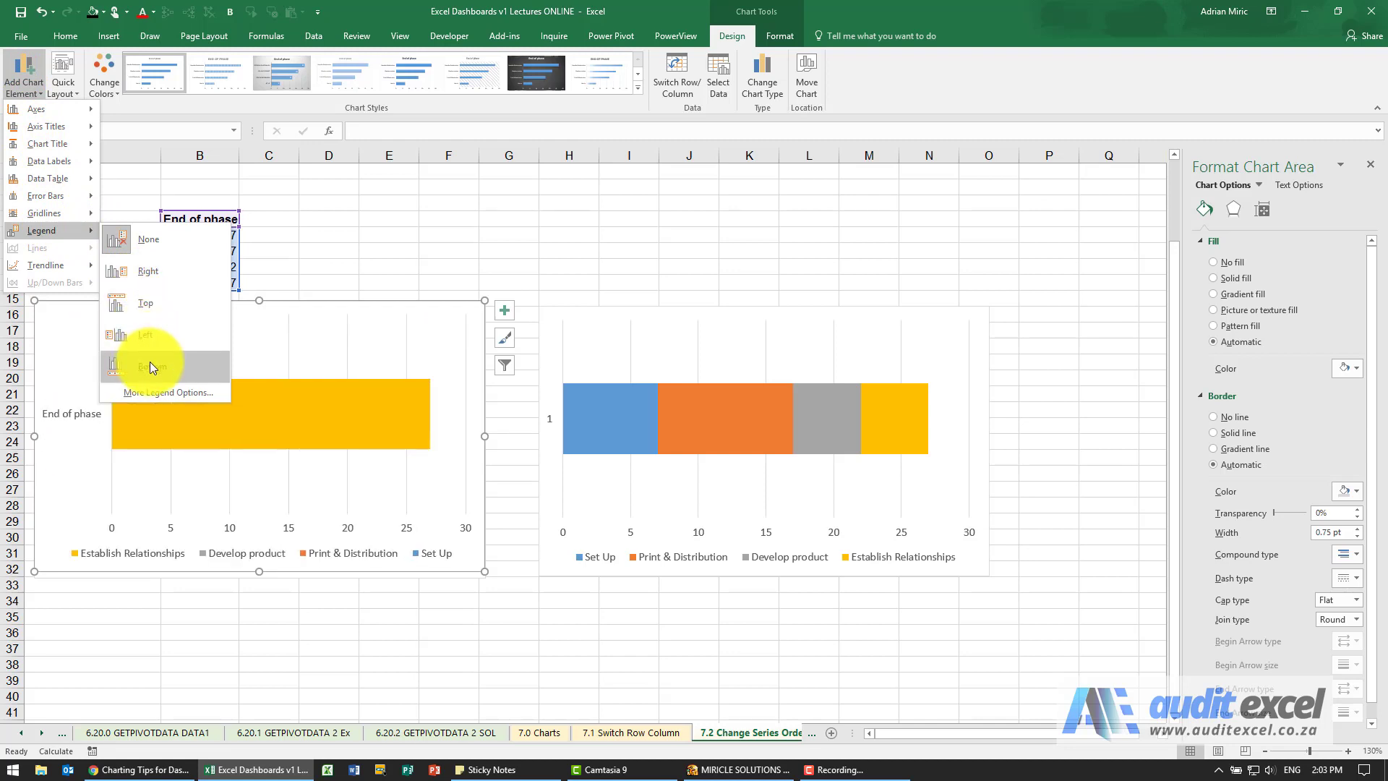
left_click(155, 366)
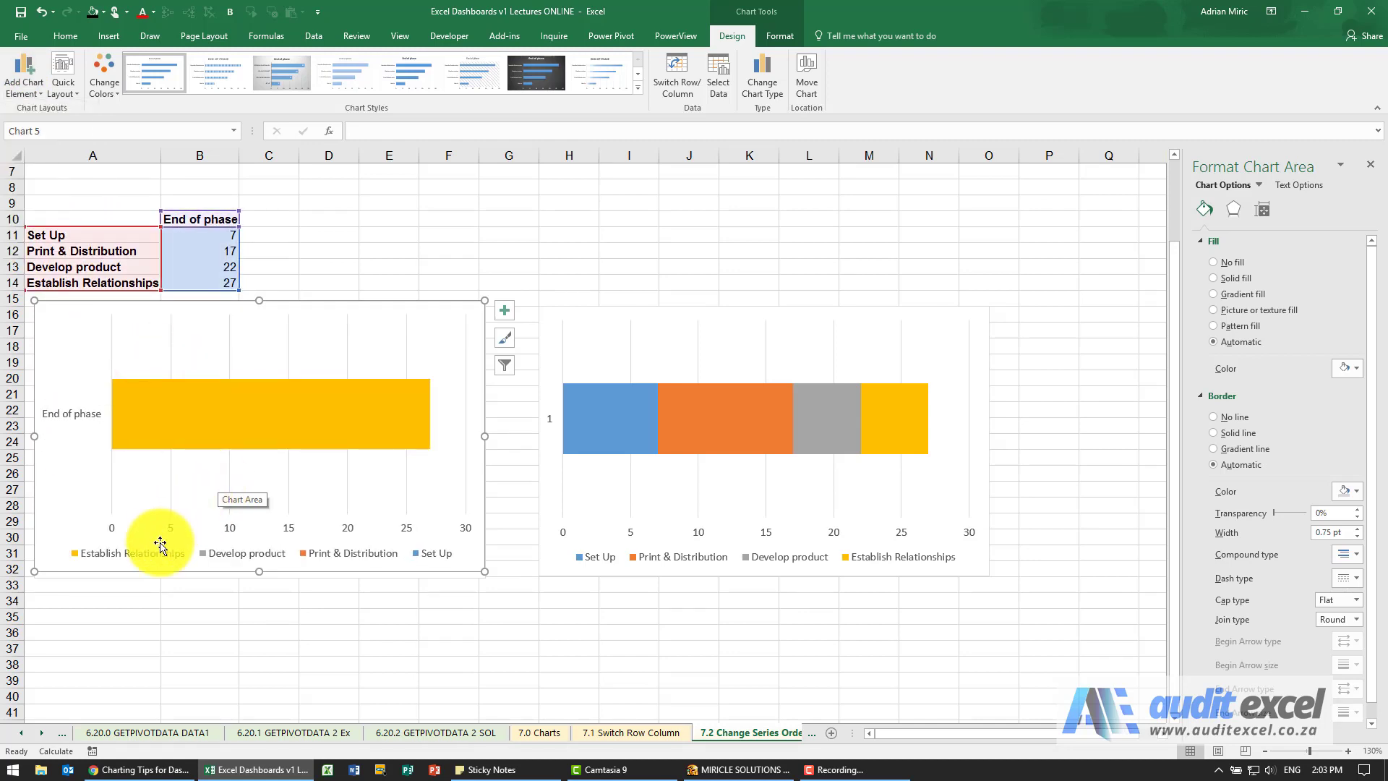
mouse_move(217, 275)
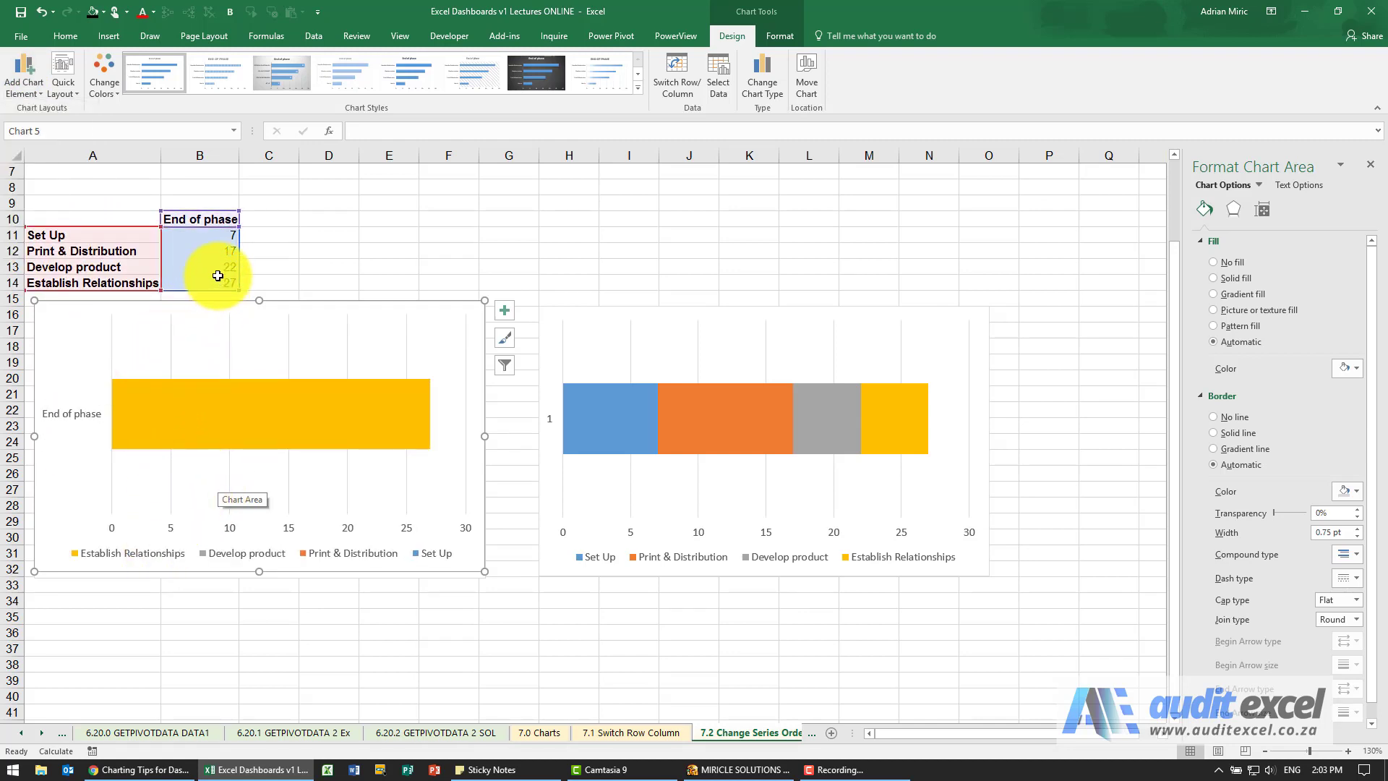
mouse_move(129, 407)
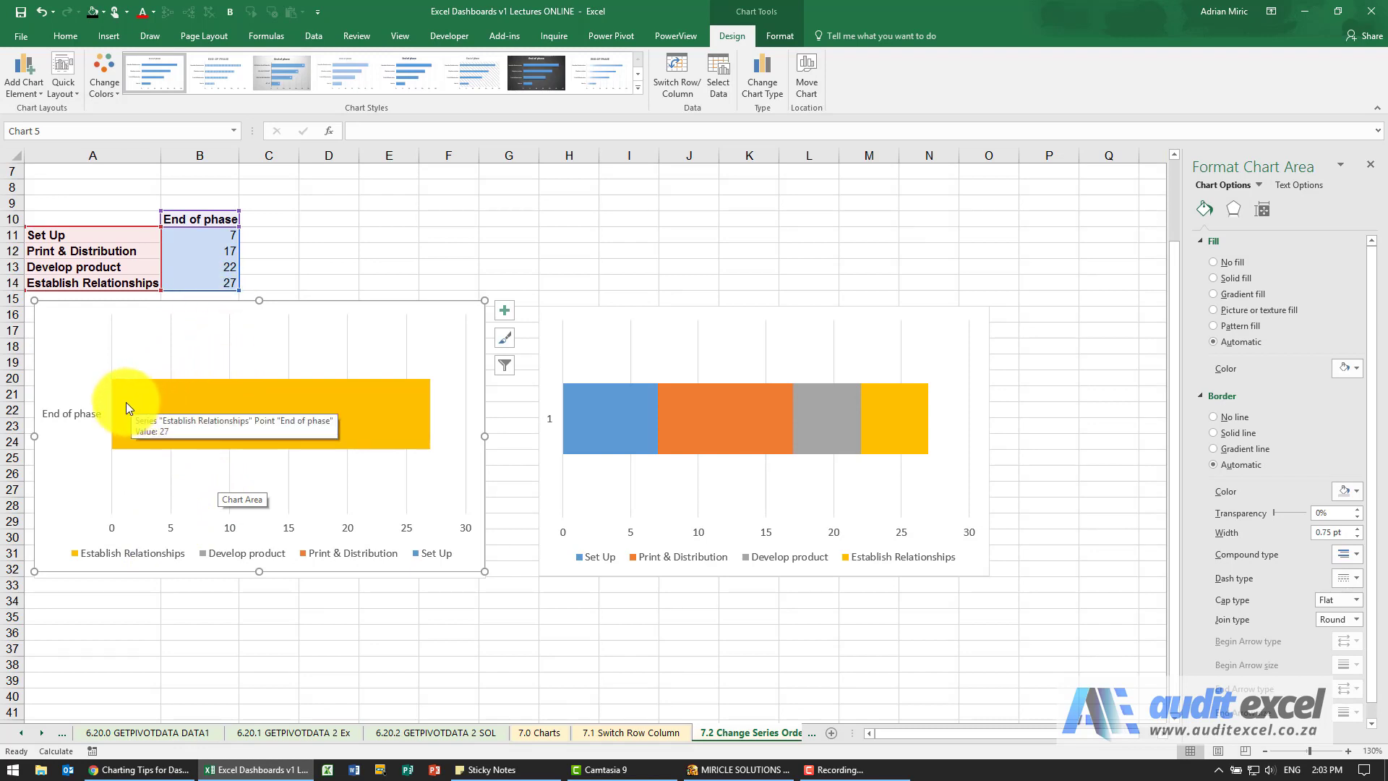
mouse_move(192, 315)
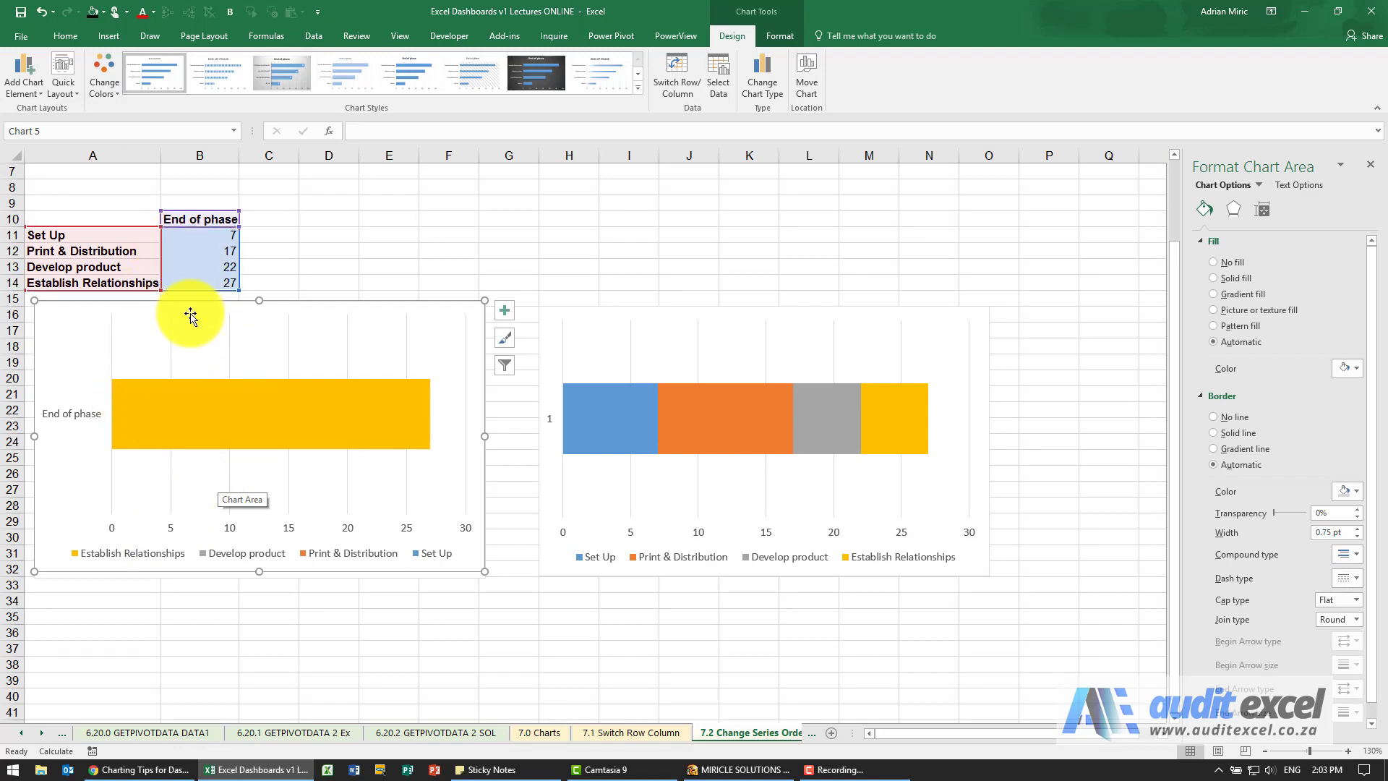
mouse_move(206, 346)
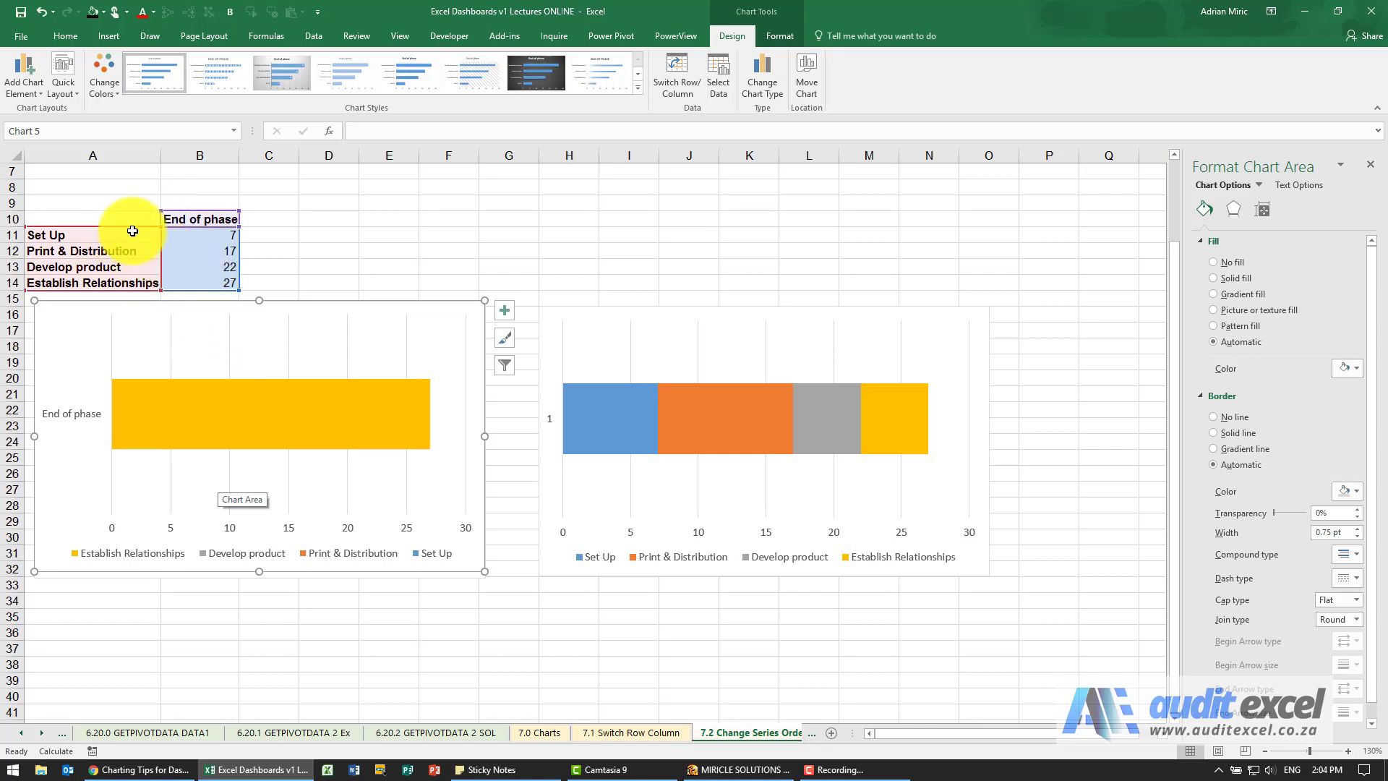
mouse_move(424, 337)
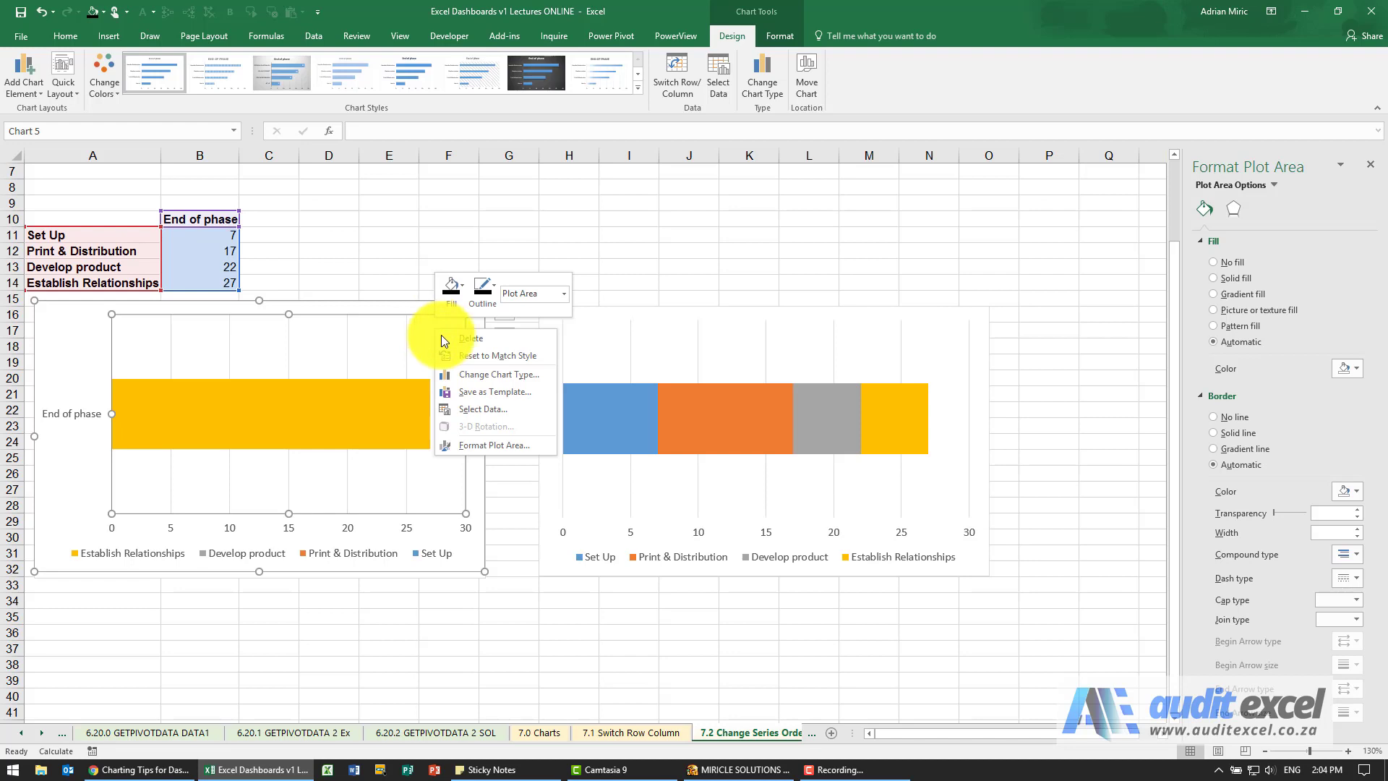
Bring up the Select Data Source dialog for the overlapping chart
left_click(483, 408)
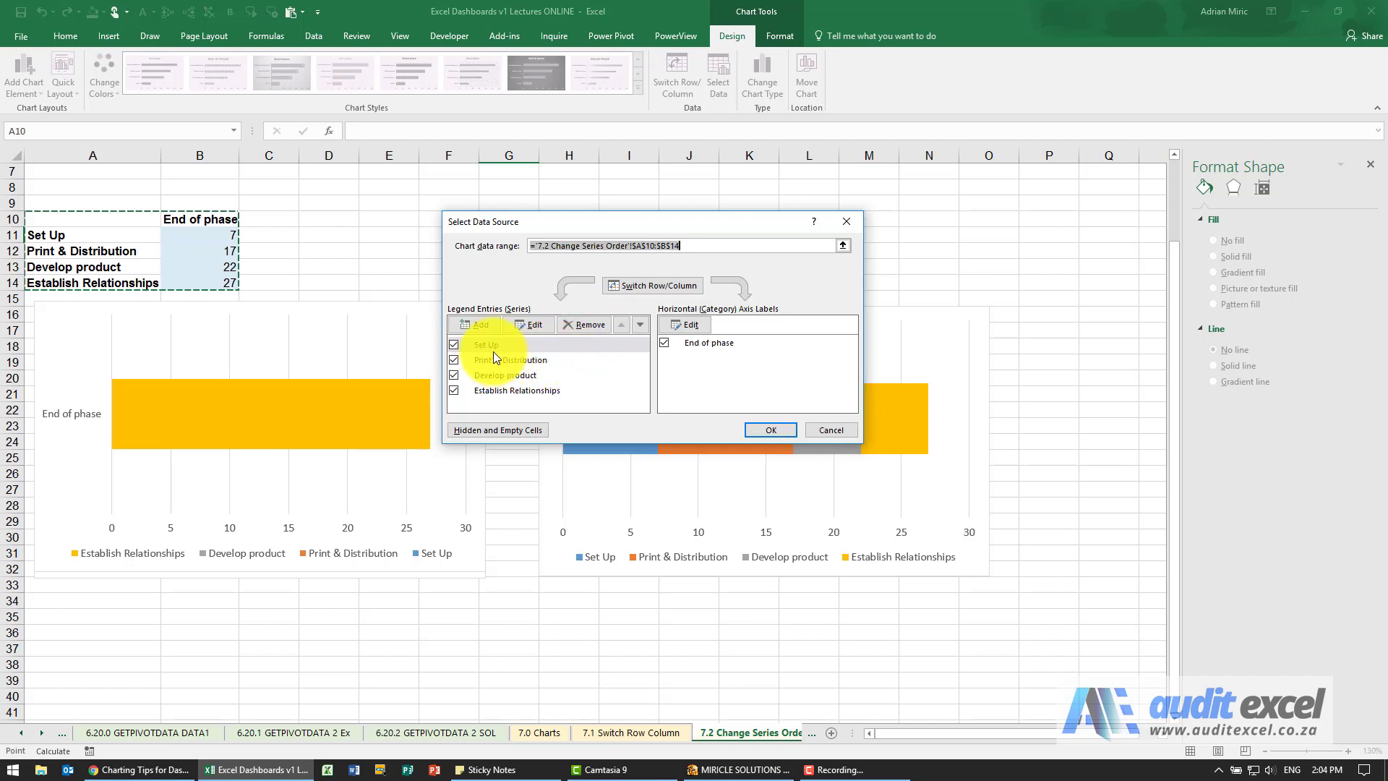
mouse_move(503, 380)
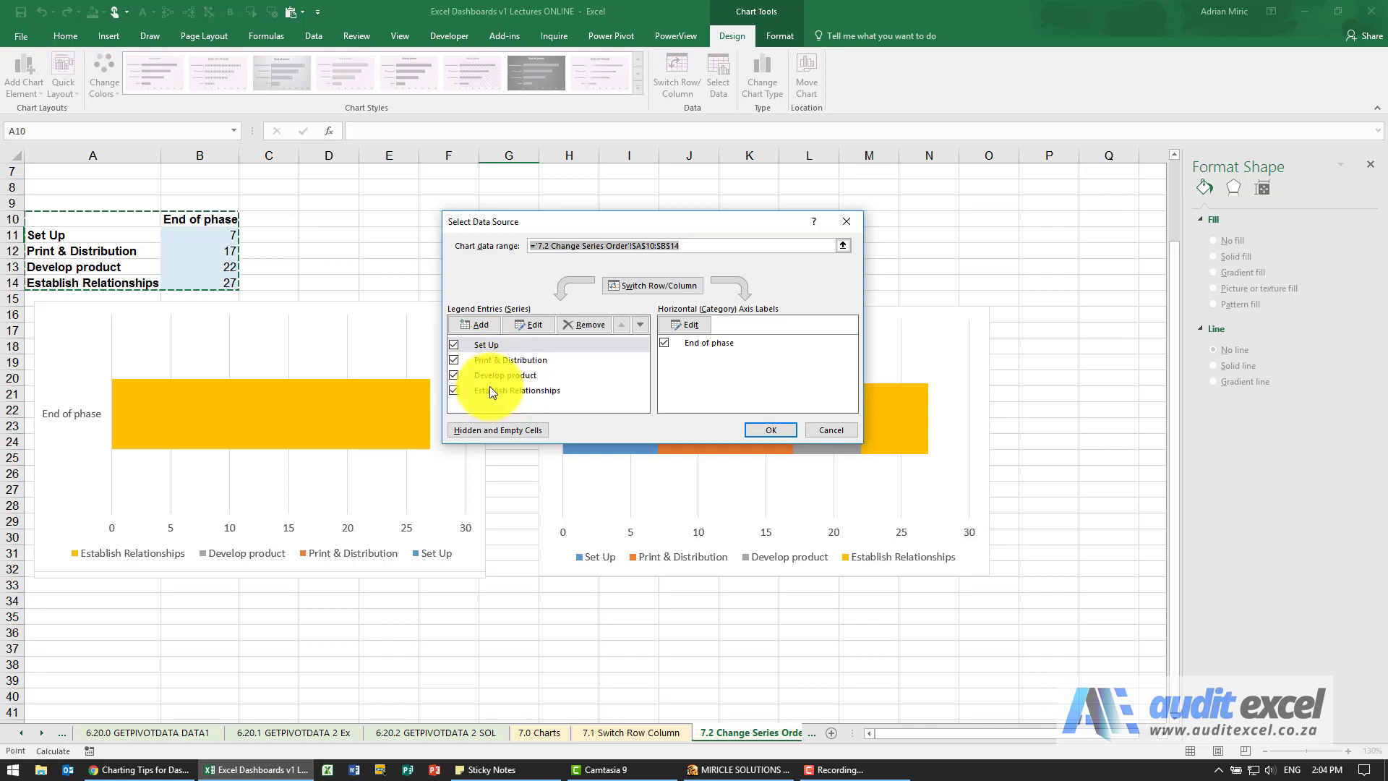
Move the Set Up series down to the end of the series order
left_click(486, 345)
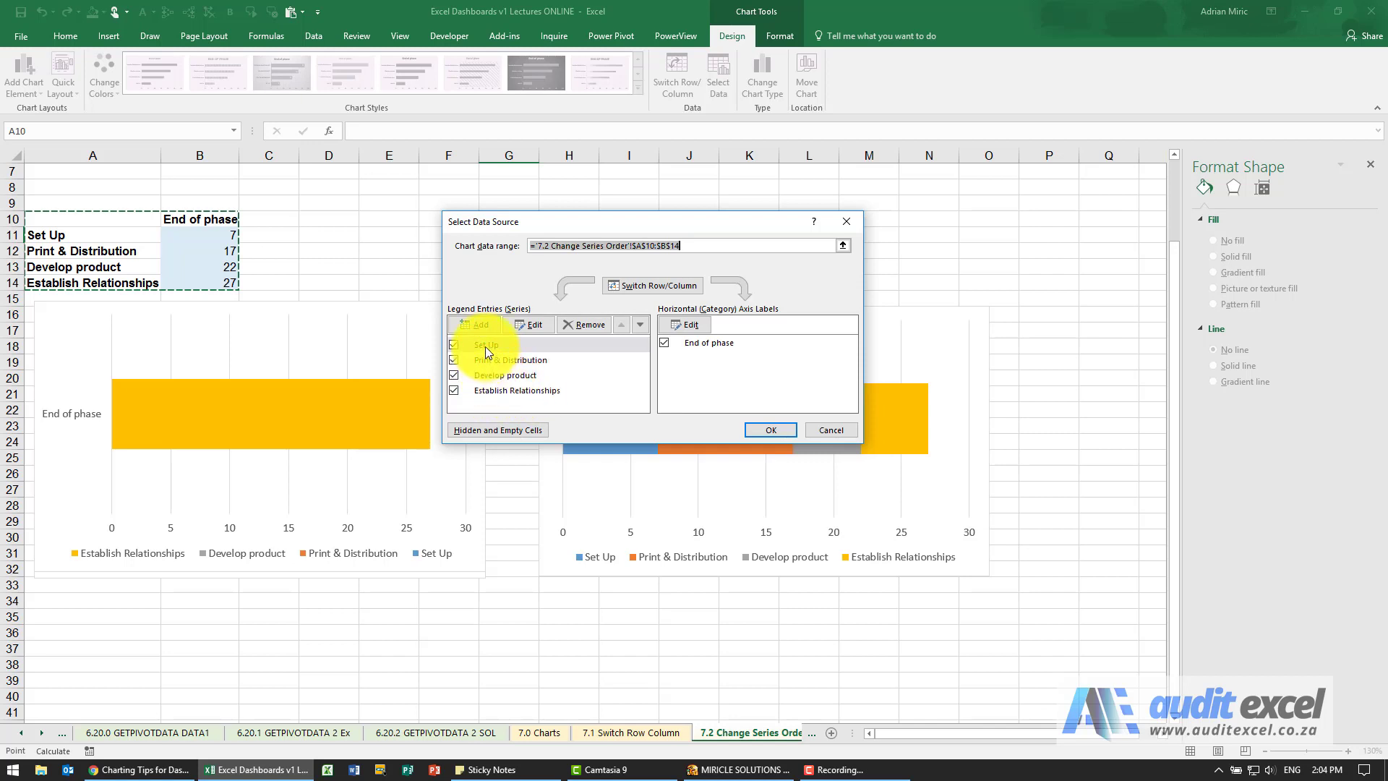
left_click(486, 344)
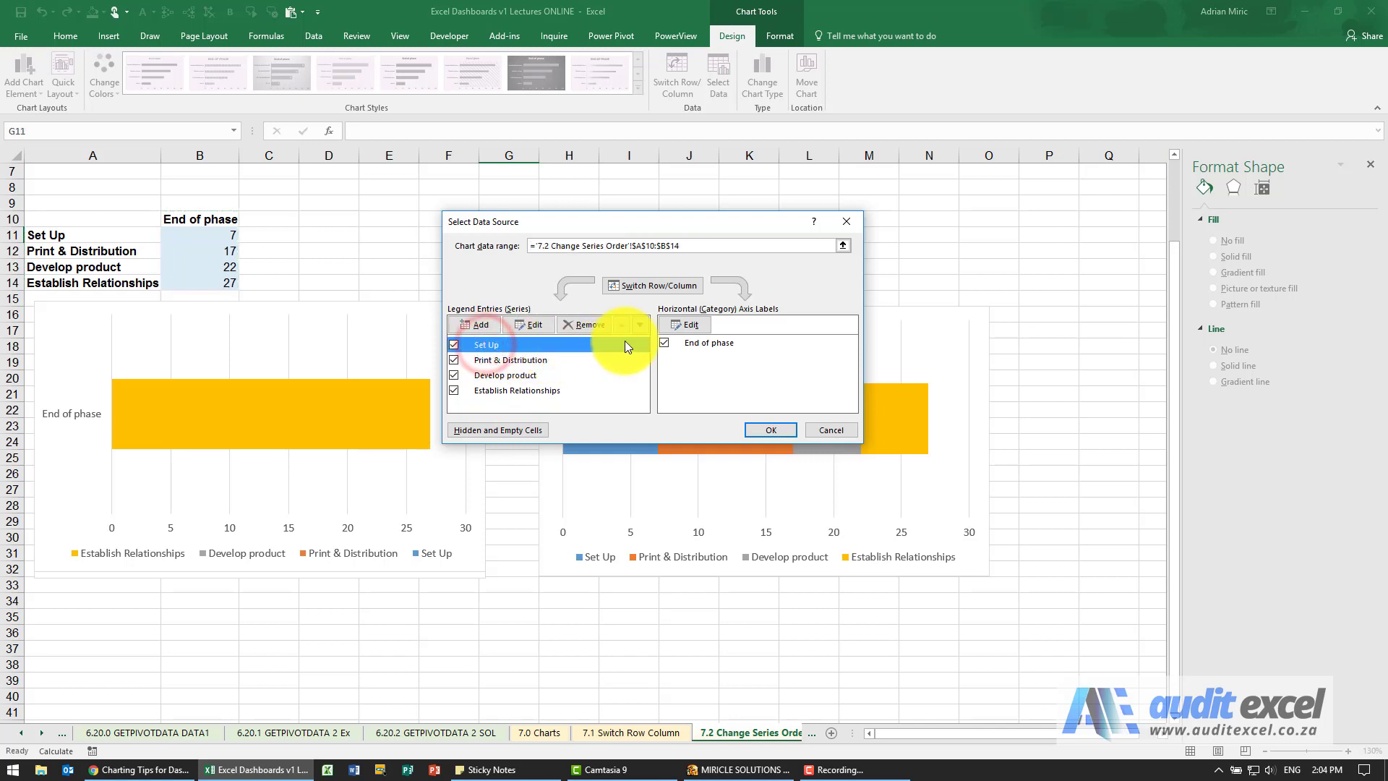
mouse_move(639, 334)
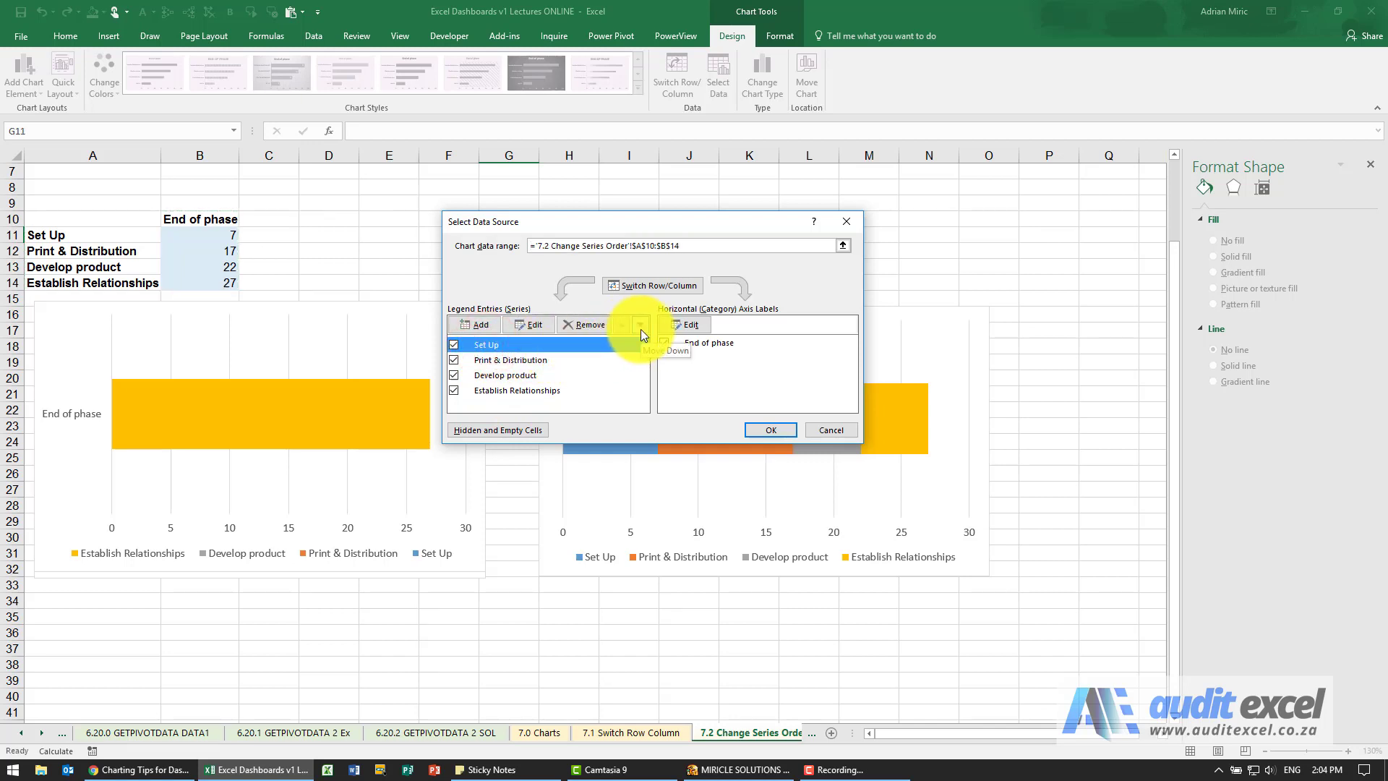
left_click(641, 324)
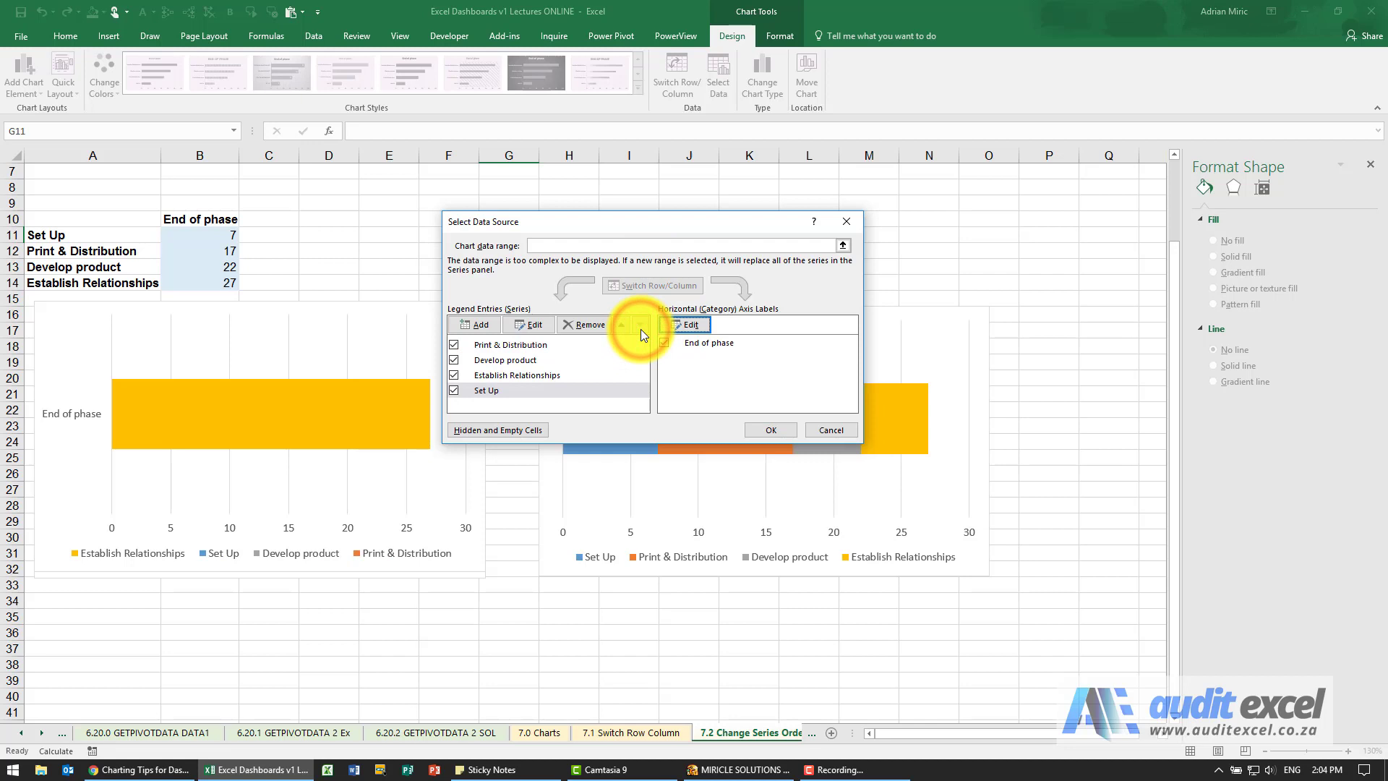
left_click(640, 326)
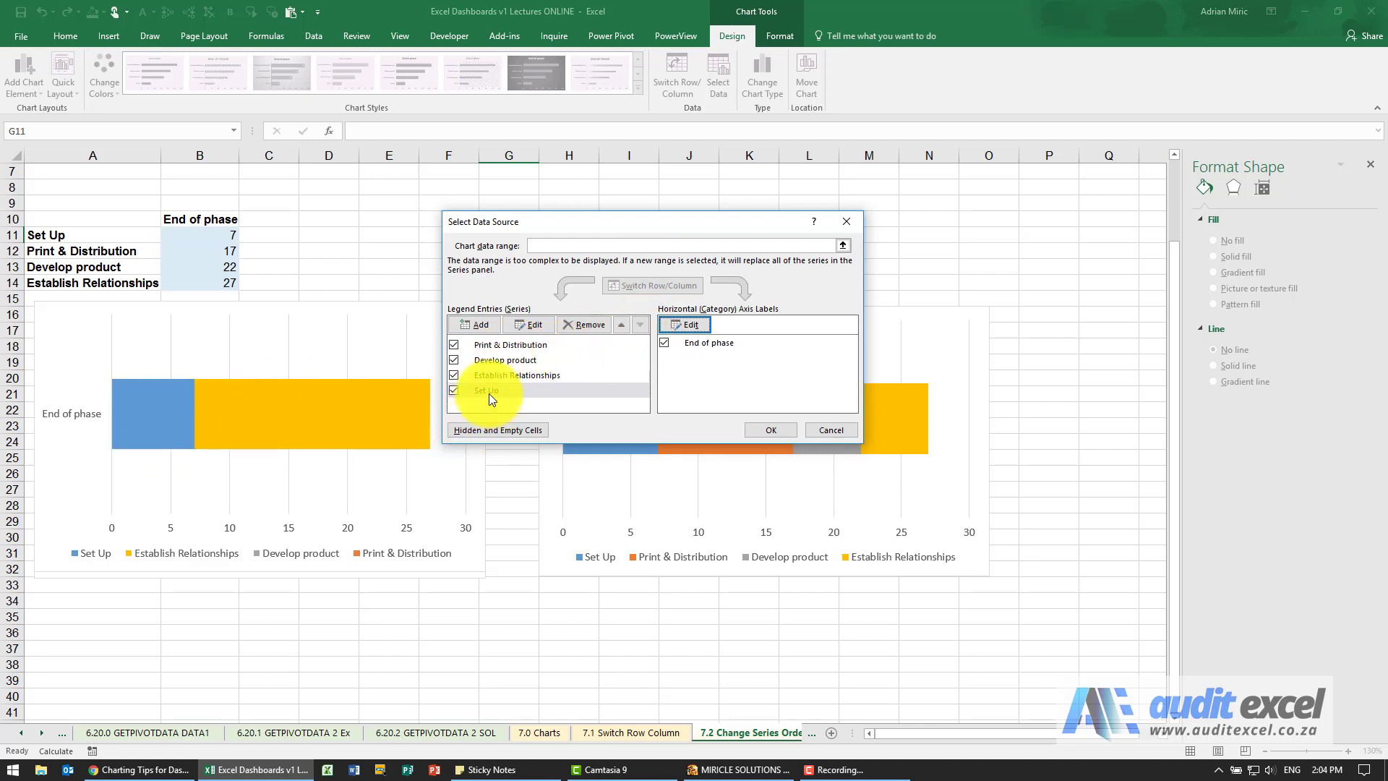
Move Print & Distribution and Develop product down so Establish Relationships is first, and confirm with OK
left_click(640, 324)
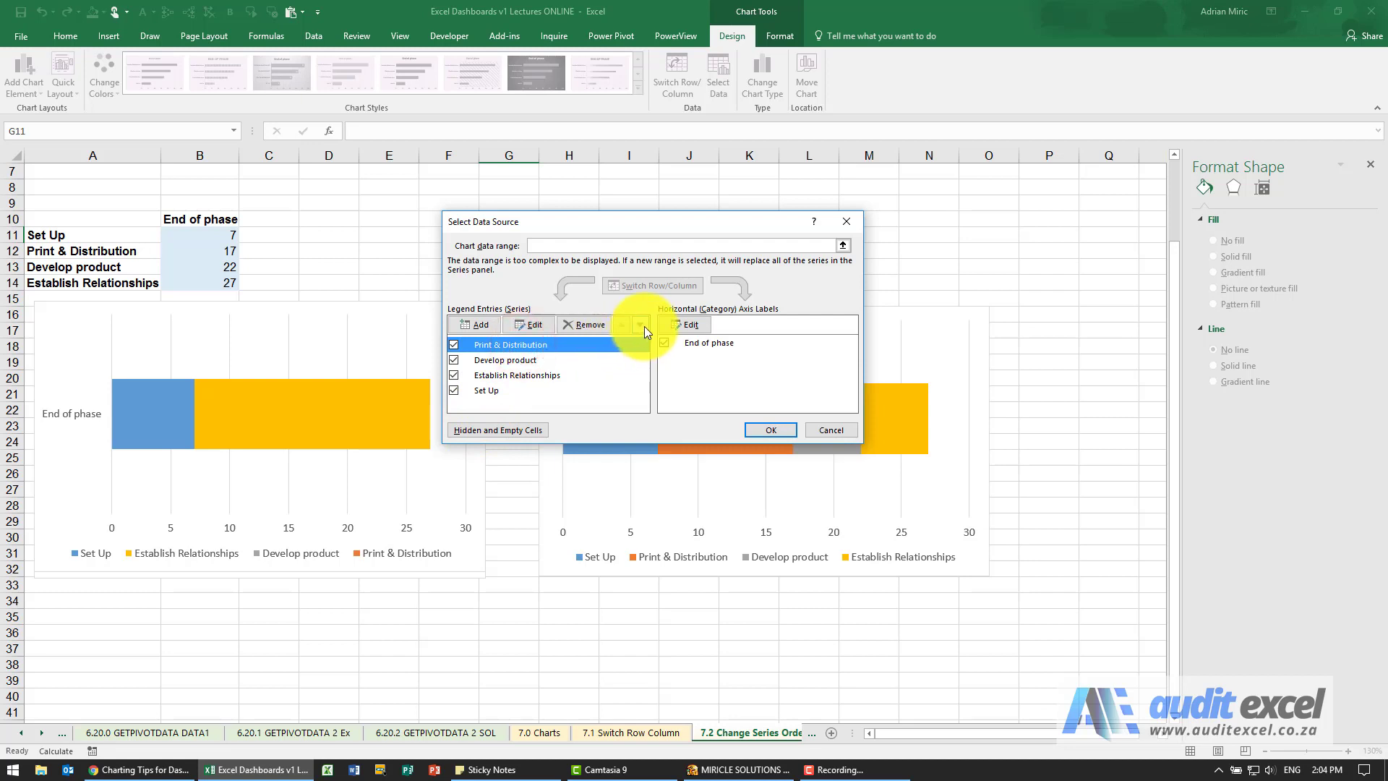
left_click(638, 324)
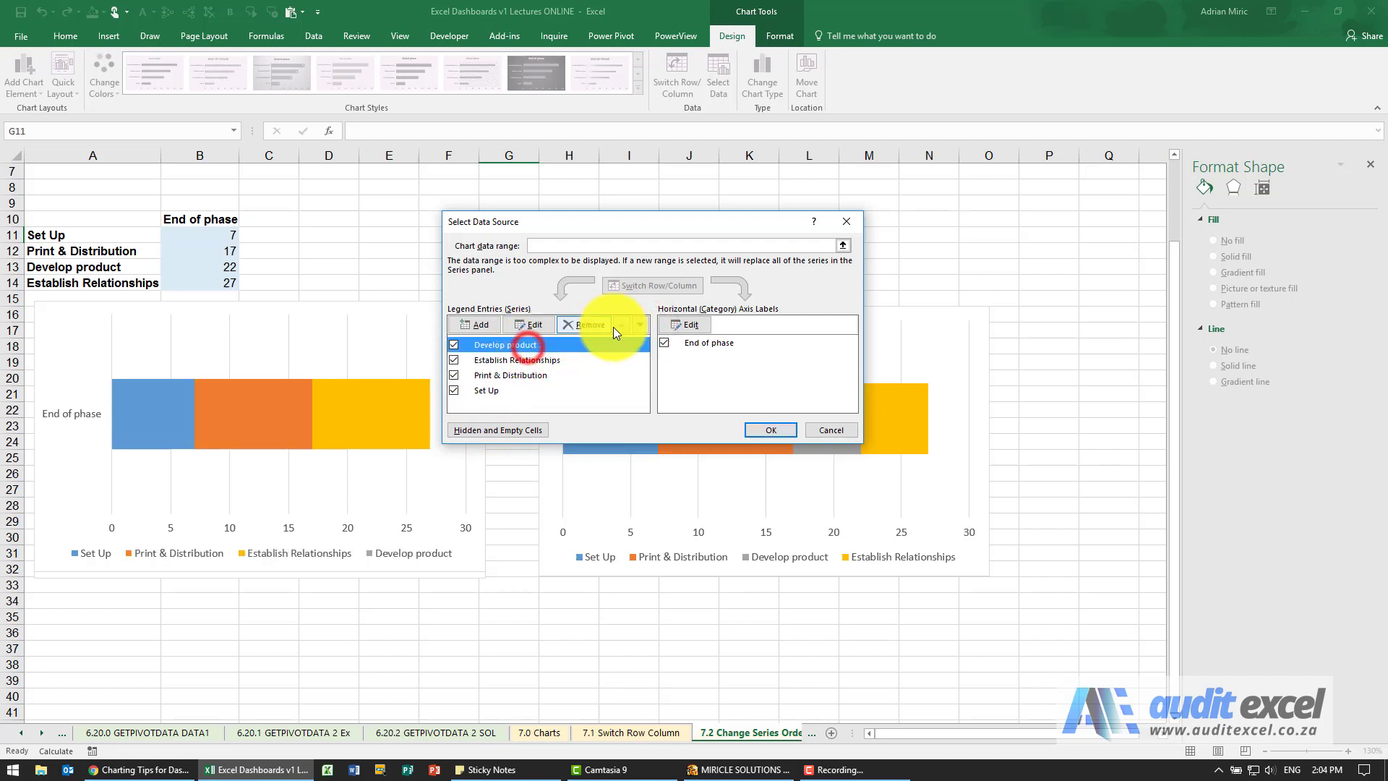
left_click(639, 324)
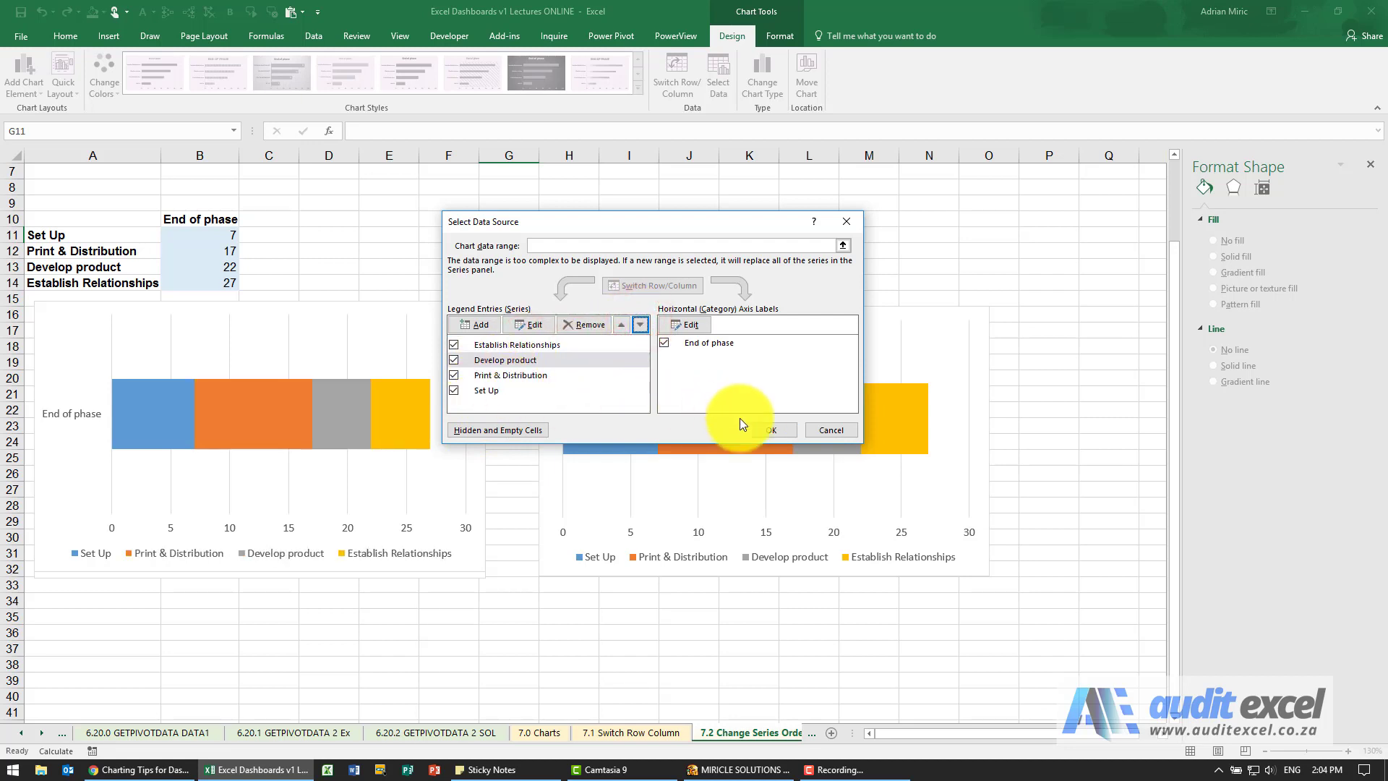
left_click(772, 430)
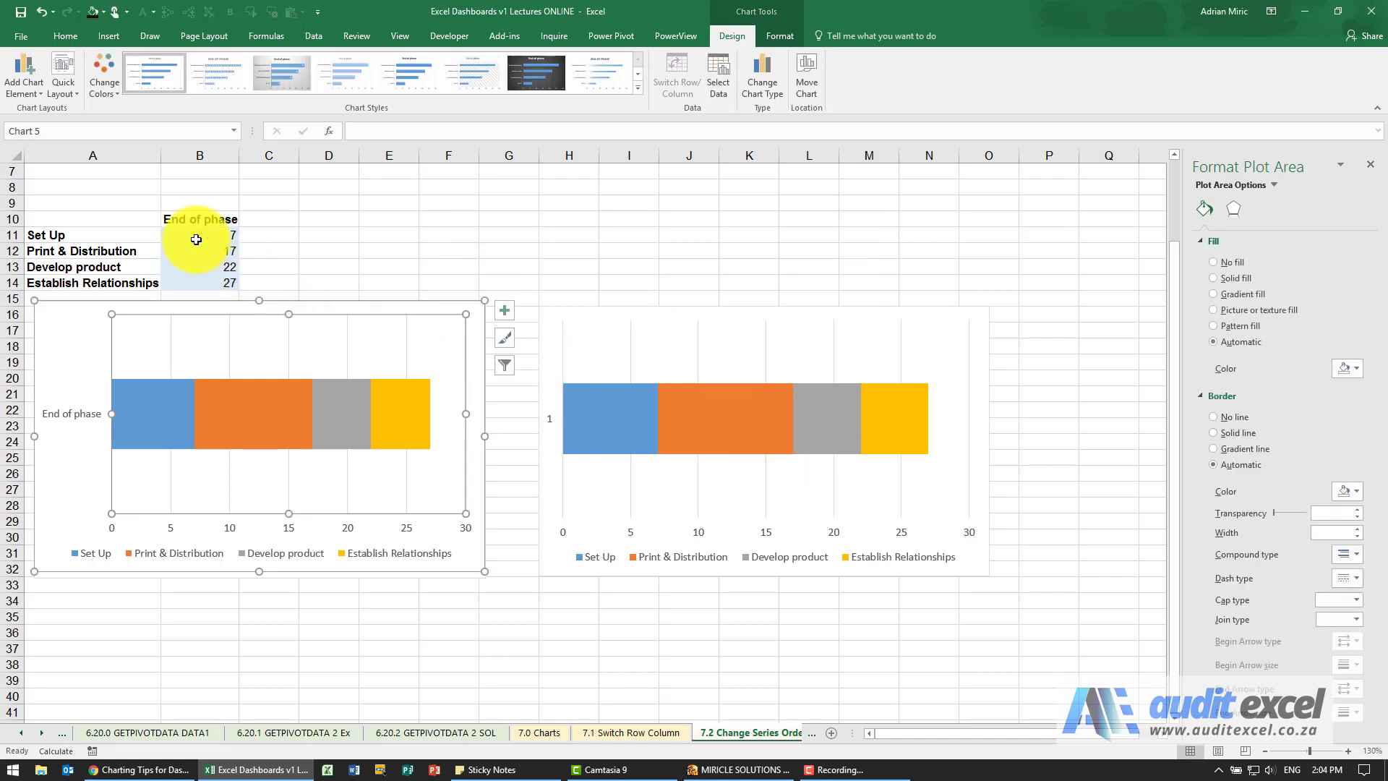
mouse_move(192, 442)
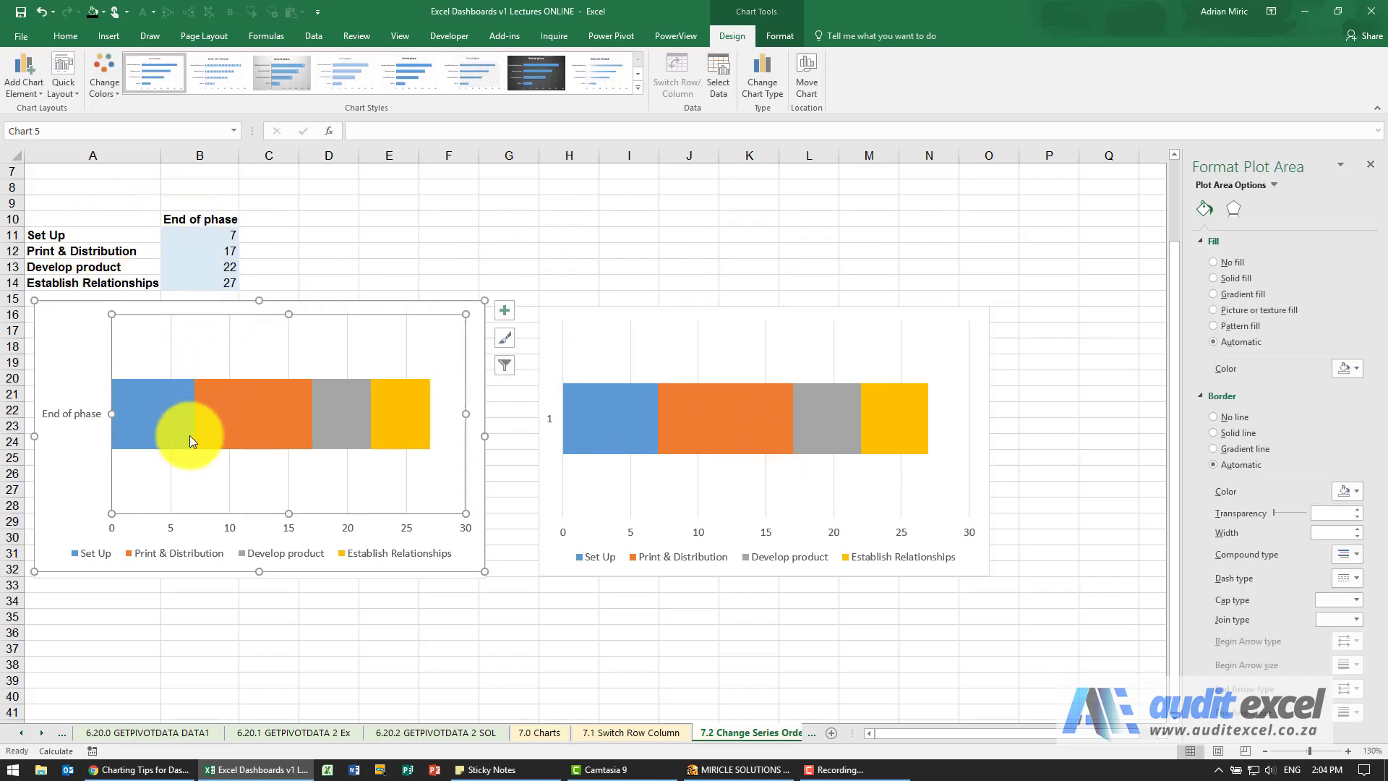
mouse_move(346, 430)
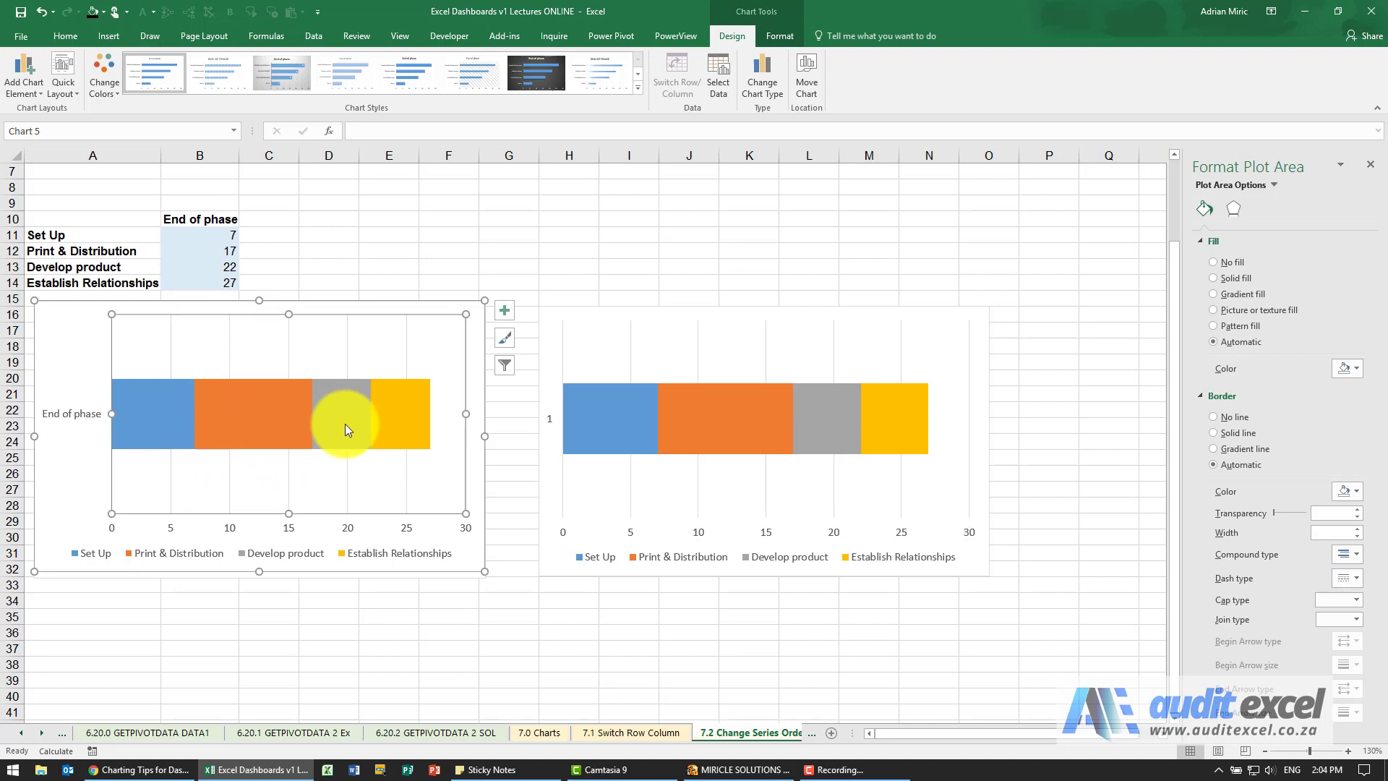
mouse_move(403, 417)
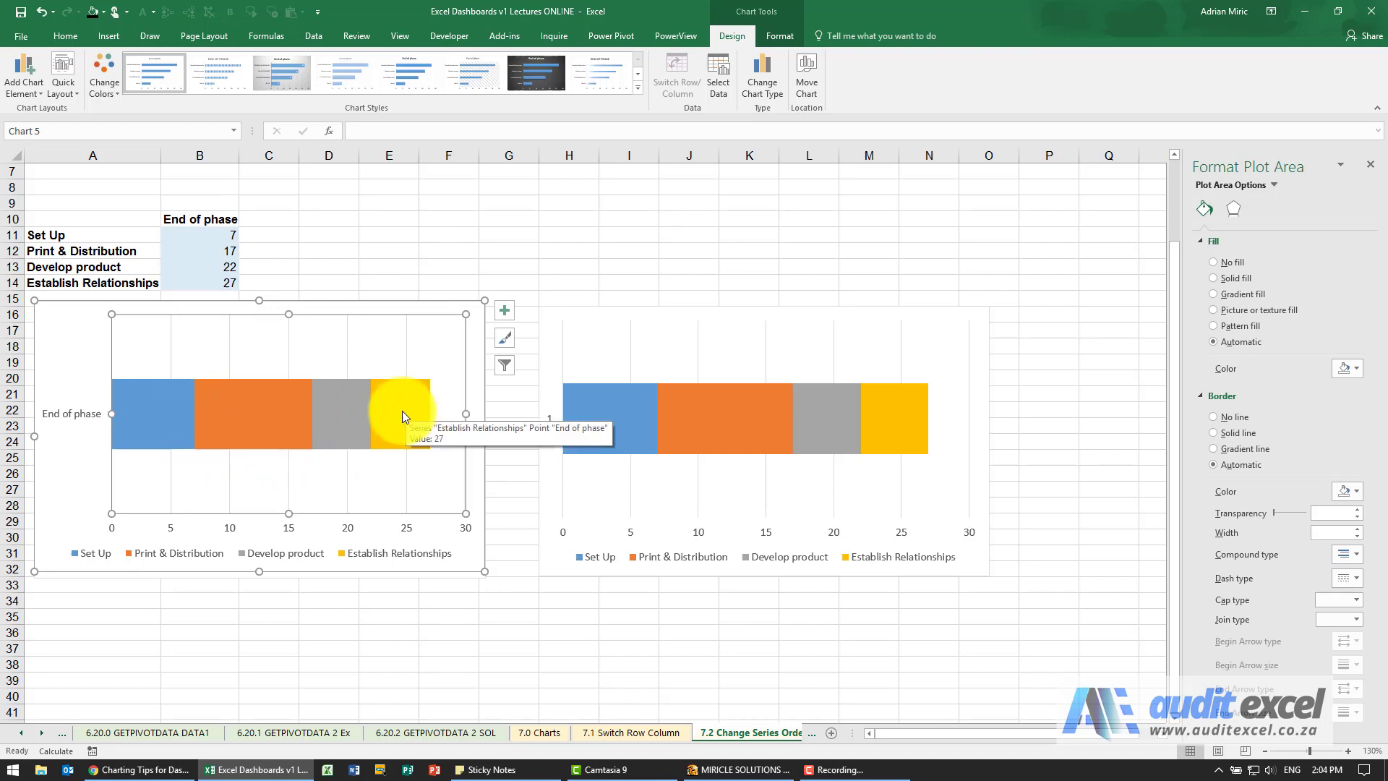
mouse_move(221, 434)
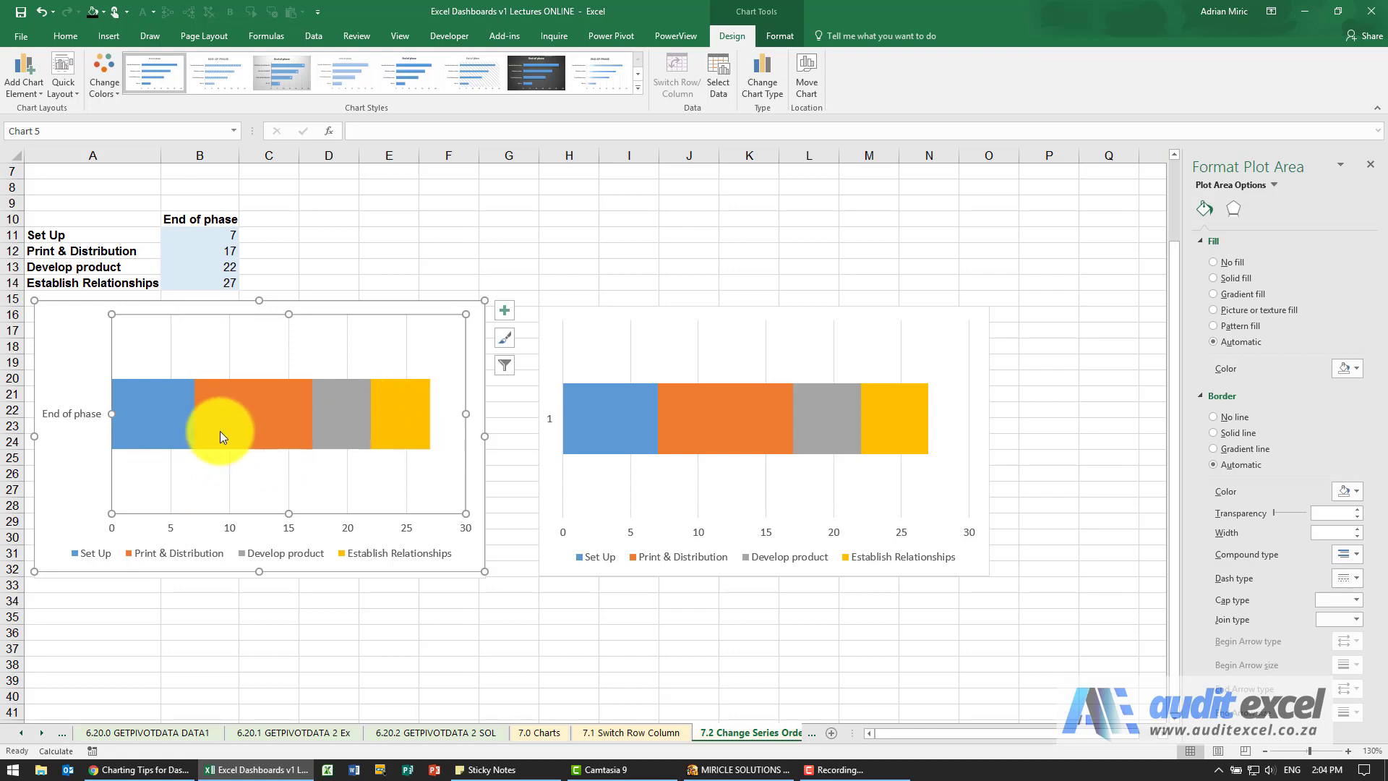
mouse_move(155, 391)
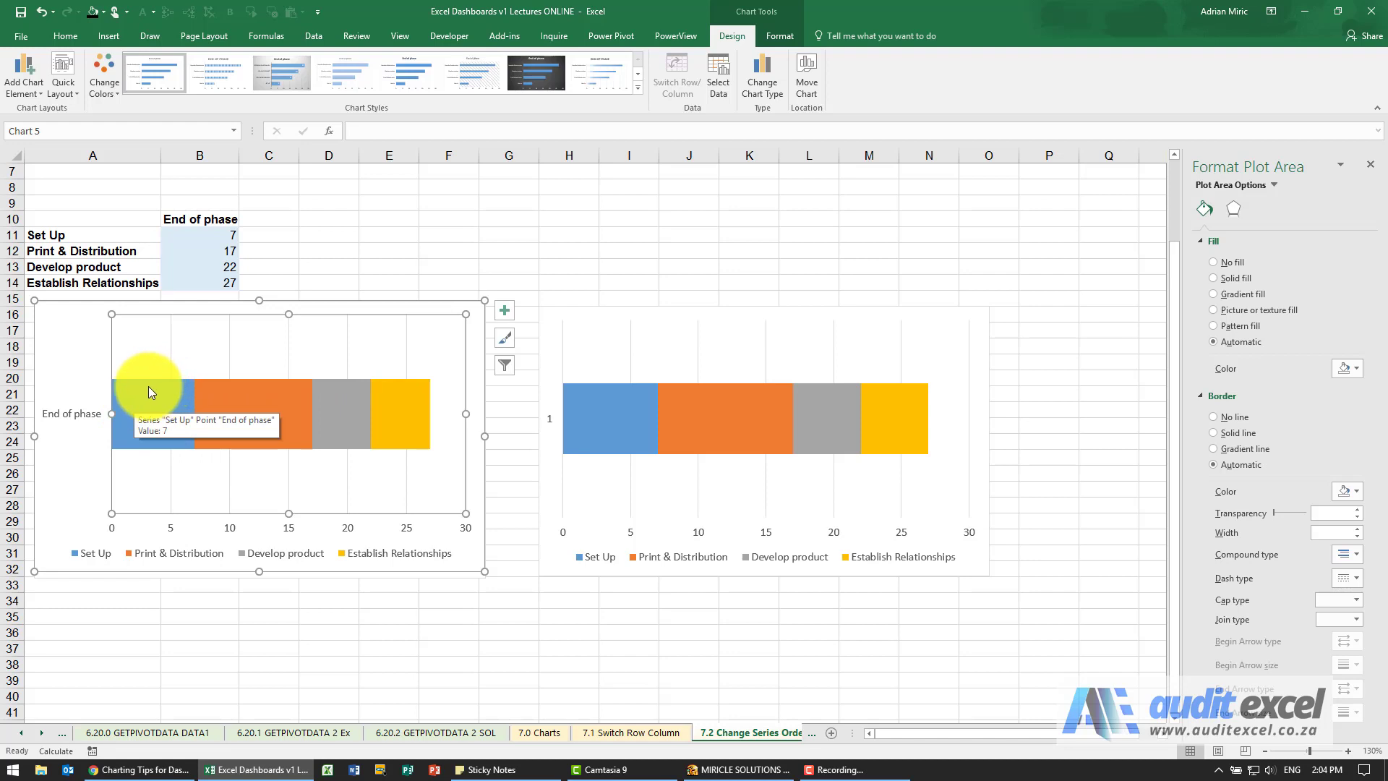
mouse_move(301, 408)
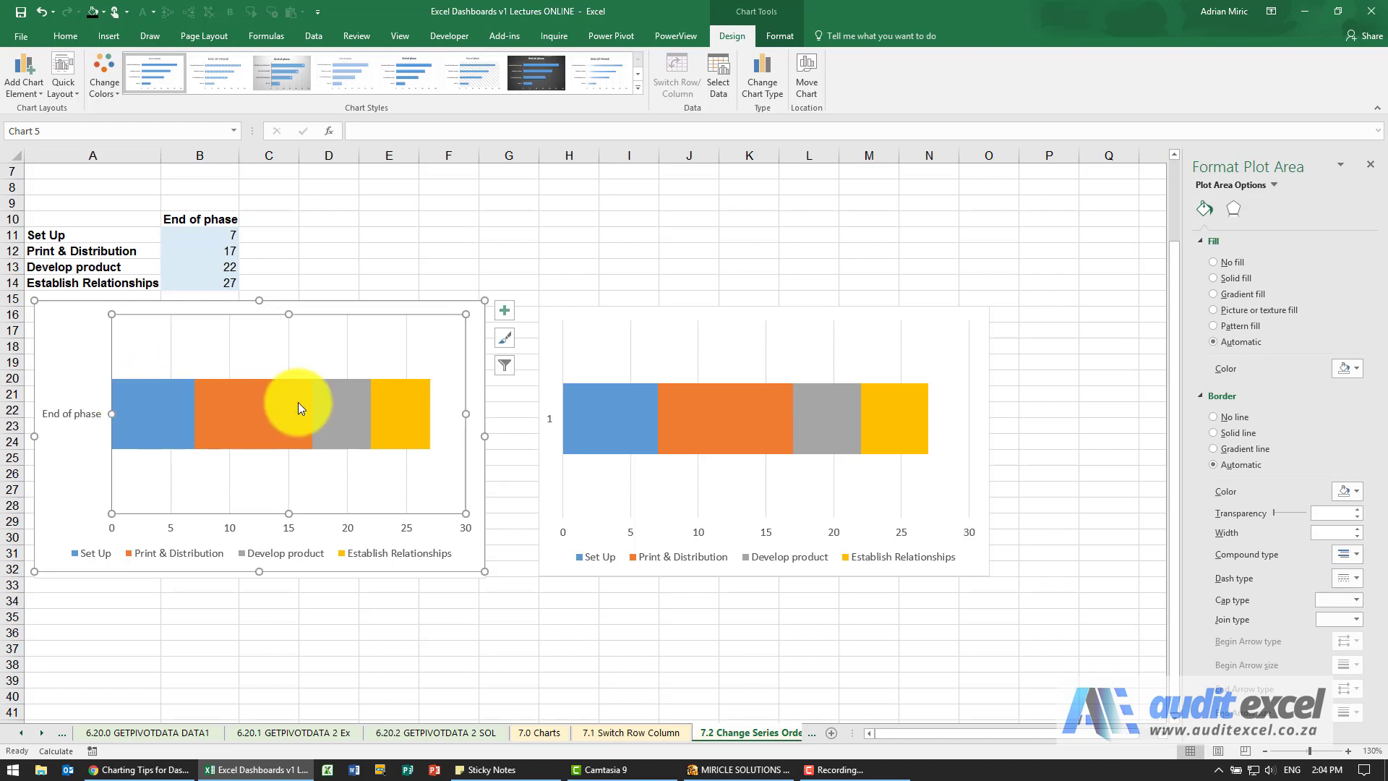
mouse_move(298, 444)
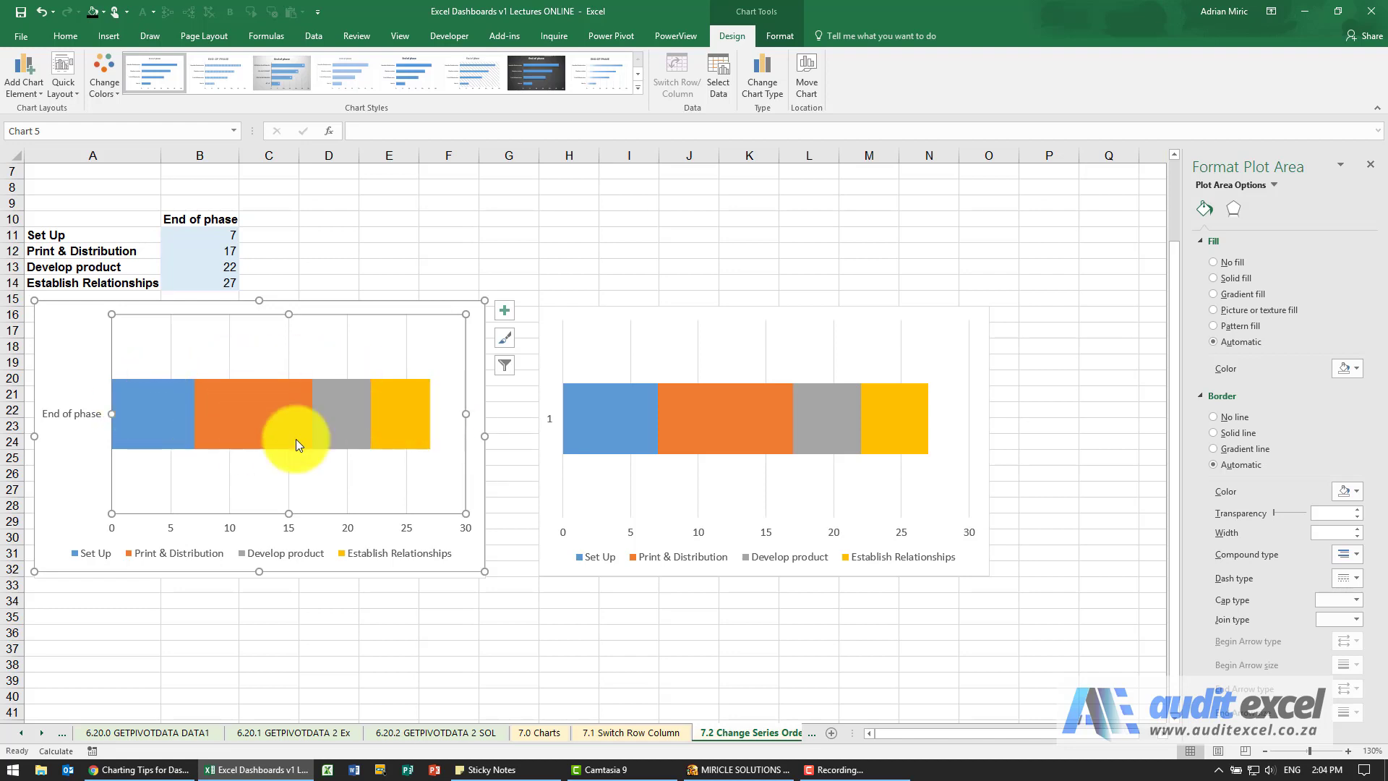